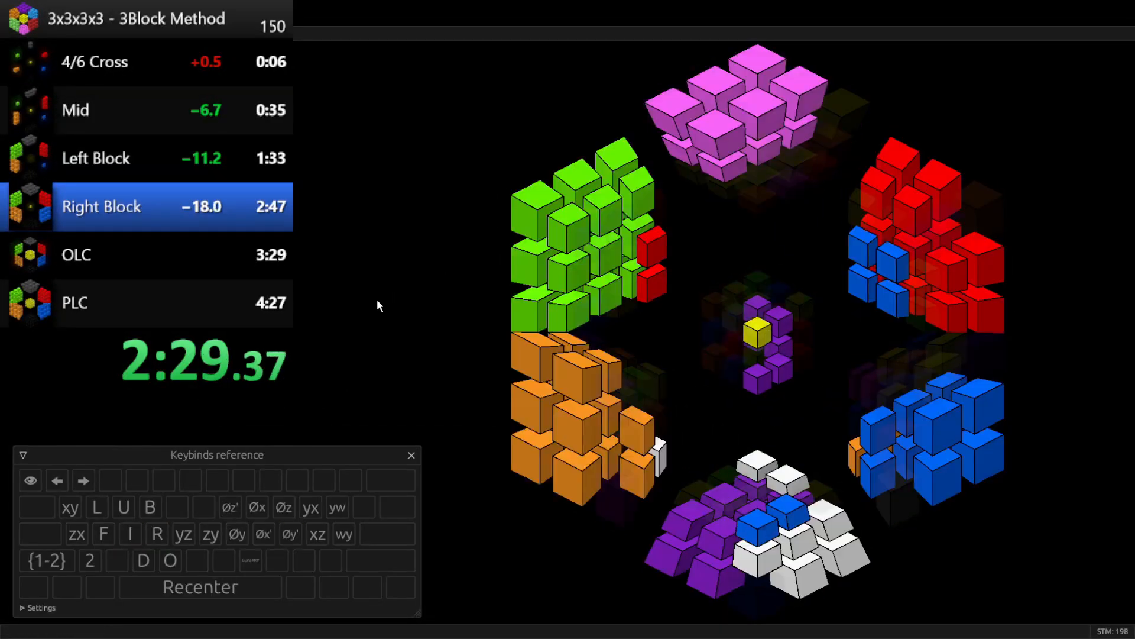
Scroll the Hyperspeedcube page to Download and start the Windows build download.
key(I)
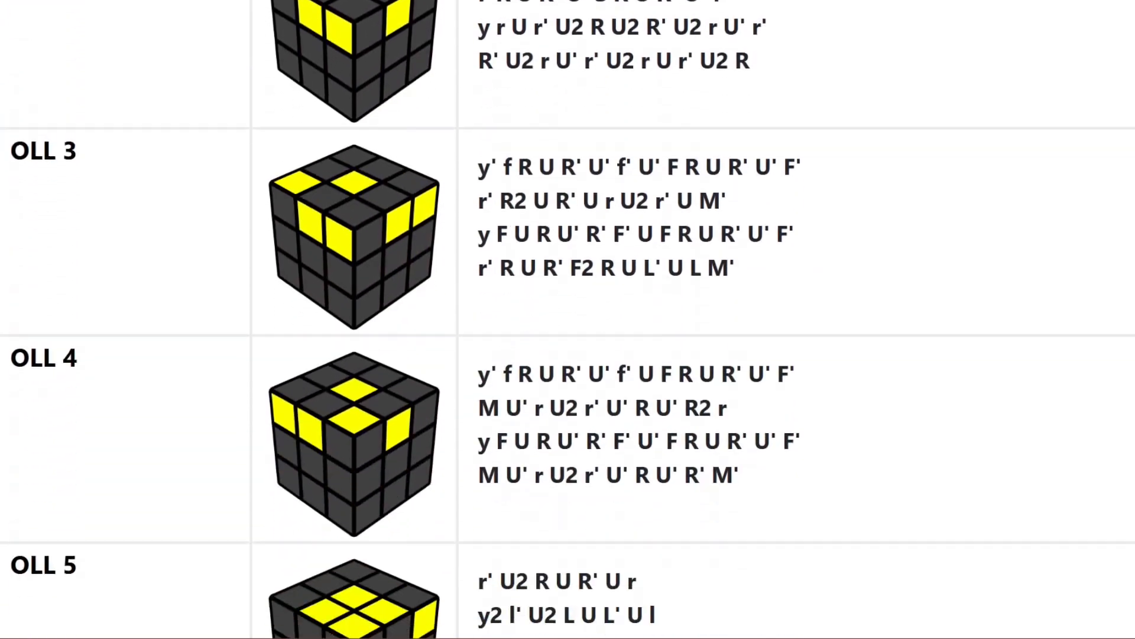
scroll(down, 3)
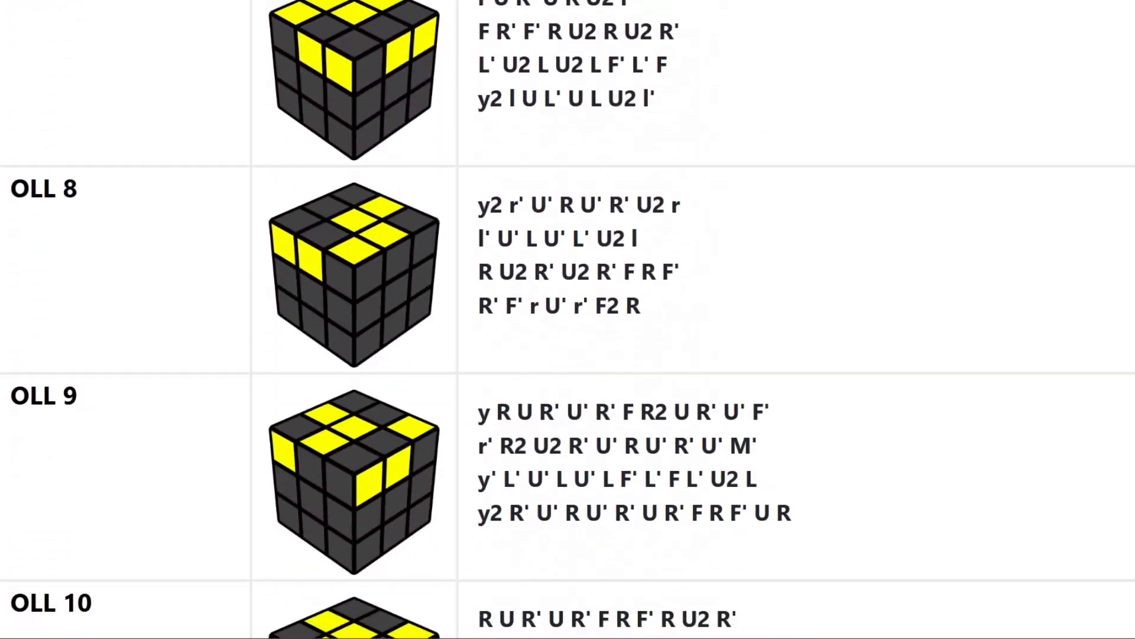
scroll(down, 3)
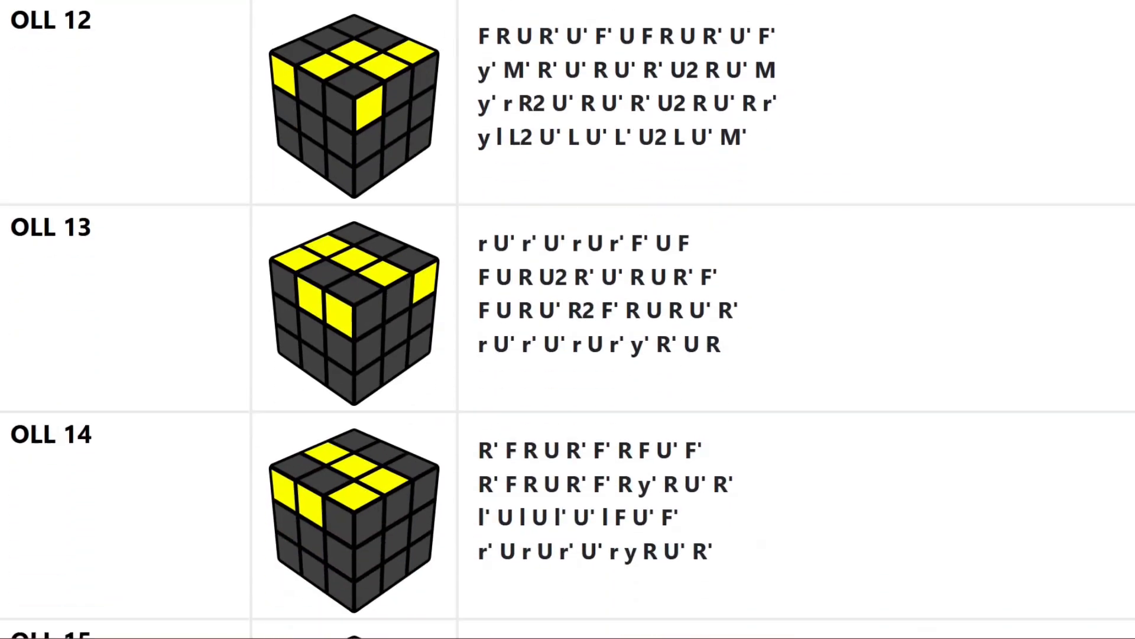
click(199, 13)
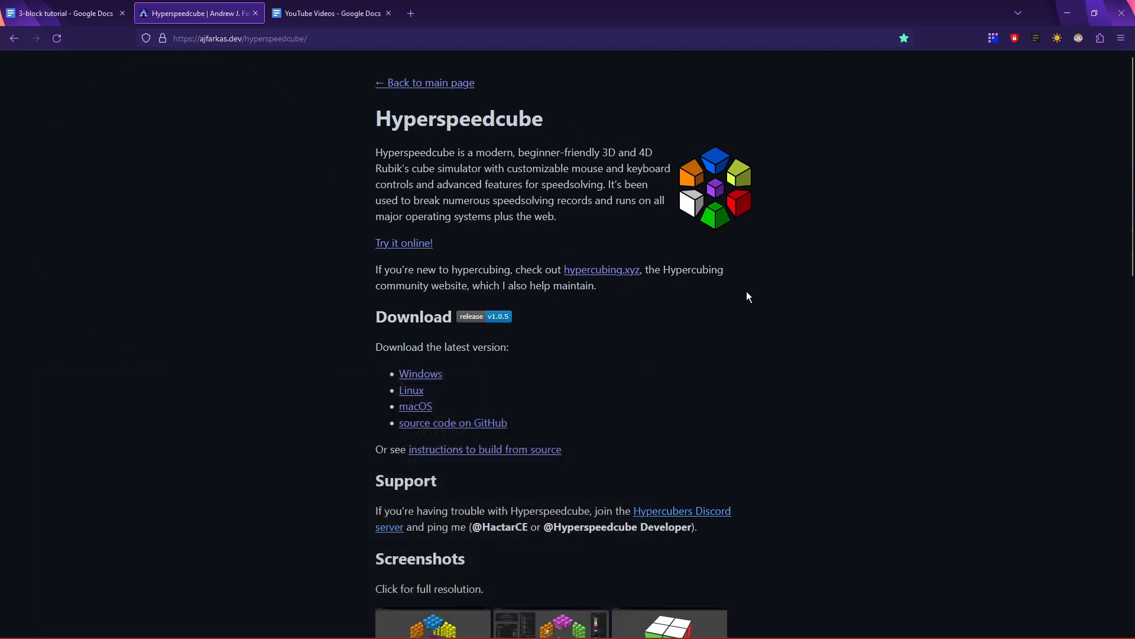
scroll(down, 3)
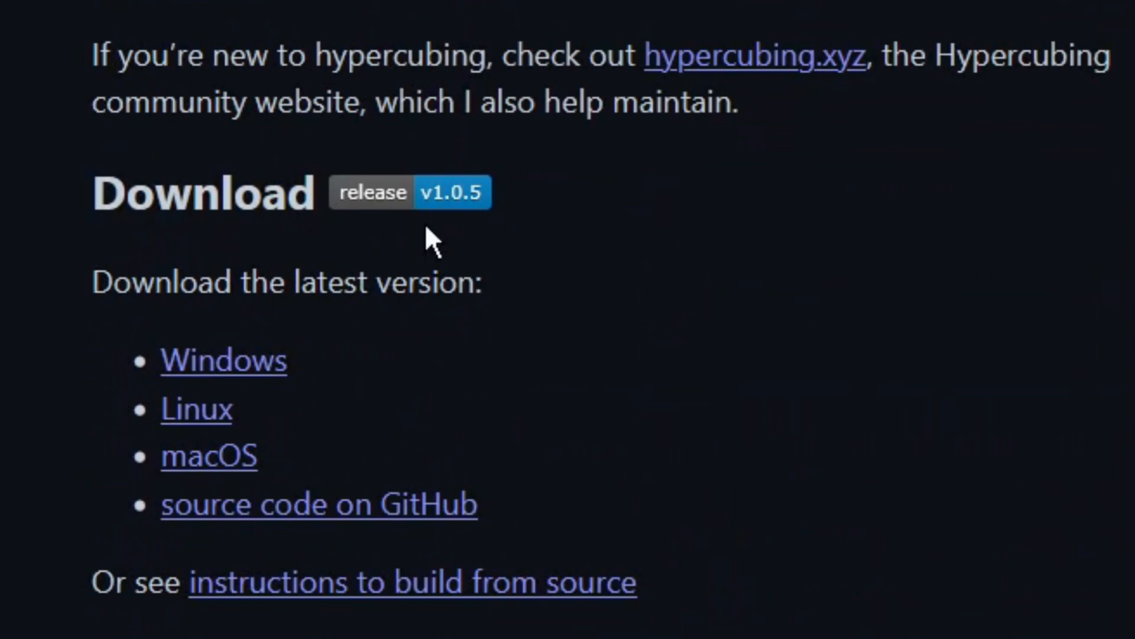
mouse_move(340, 373)
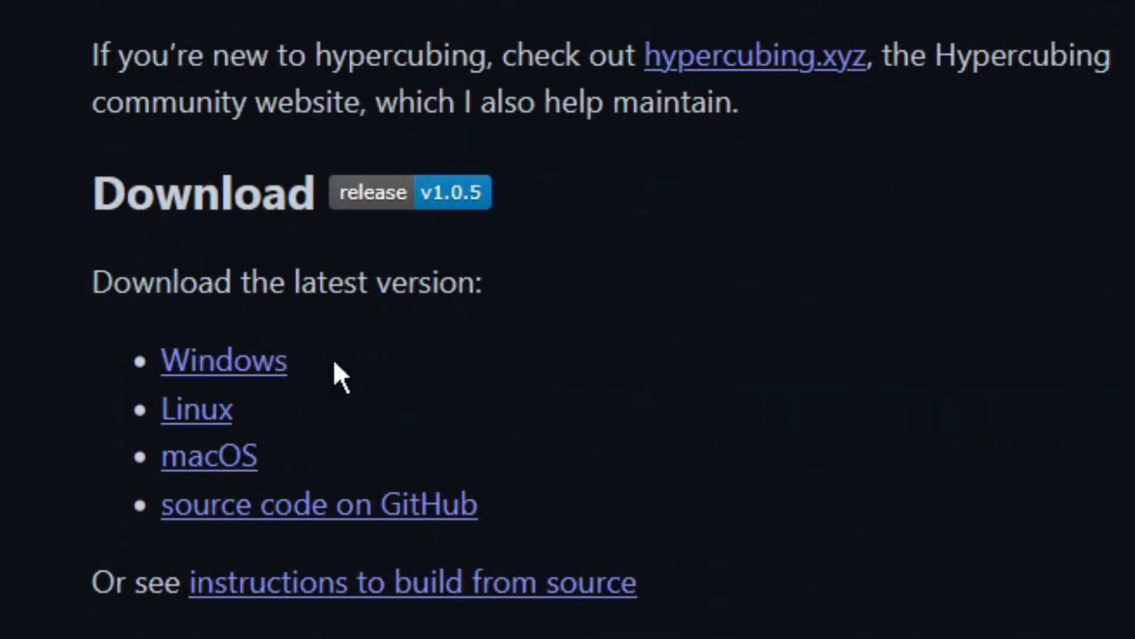
mouse_move(232, 362)
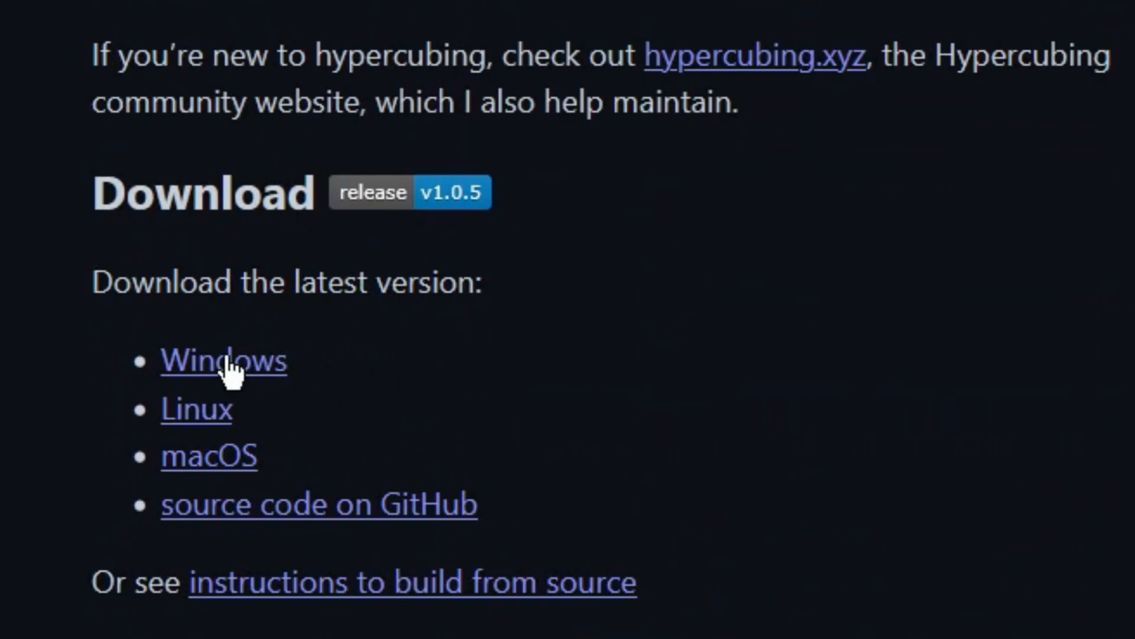
click(223, 361)
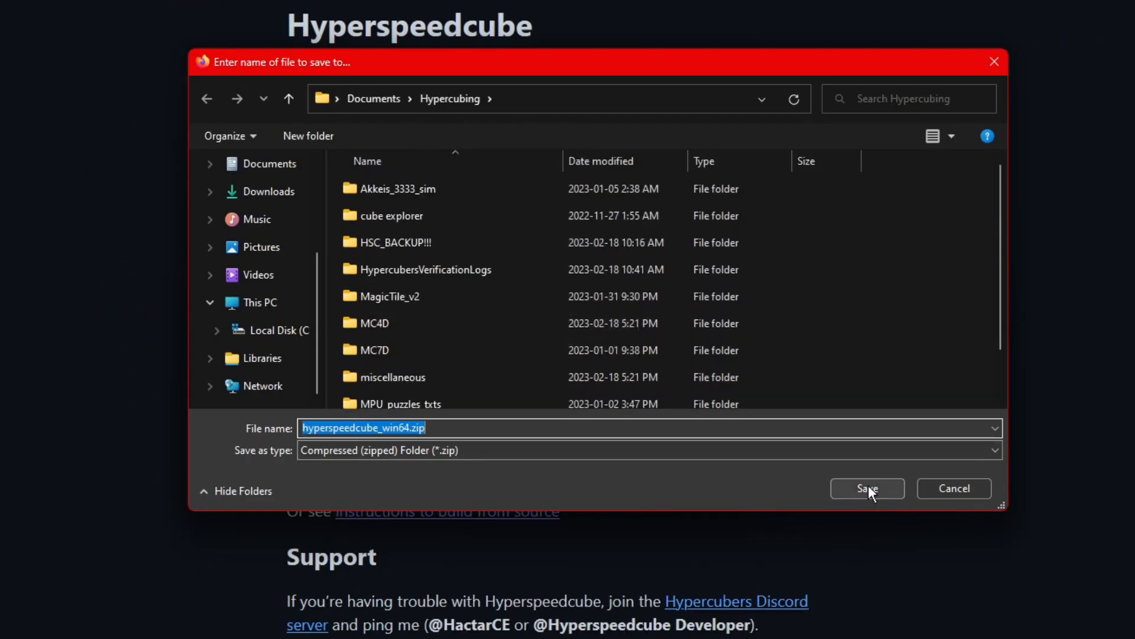
Save hyperspeedcube_win64.zip to Hypercubing, Extract All, and open the hyperspeedcube_win64 folder.
click(867, 488)
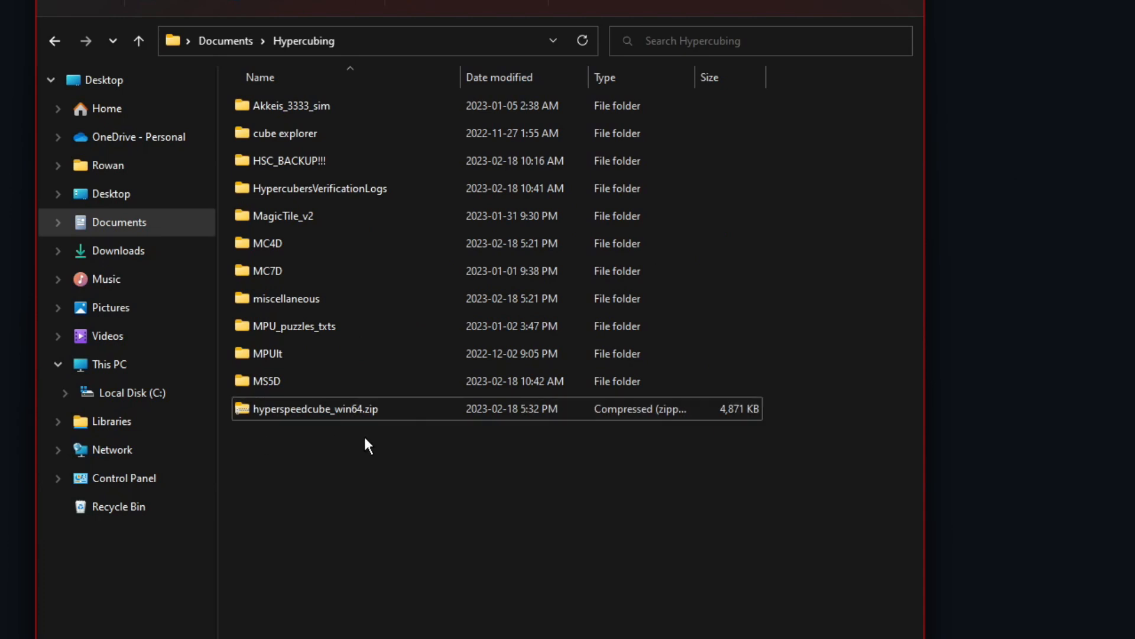
mouse_move(355, 460)
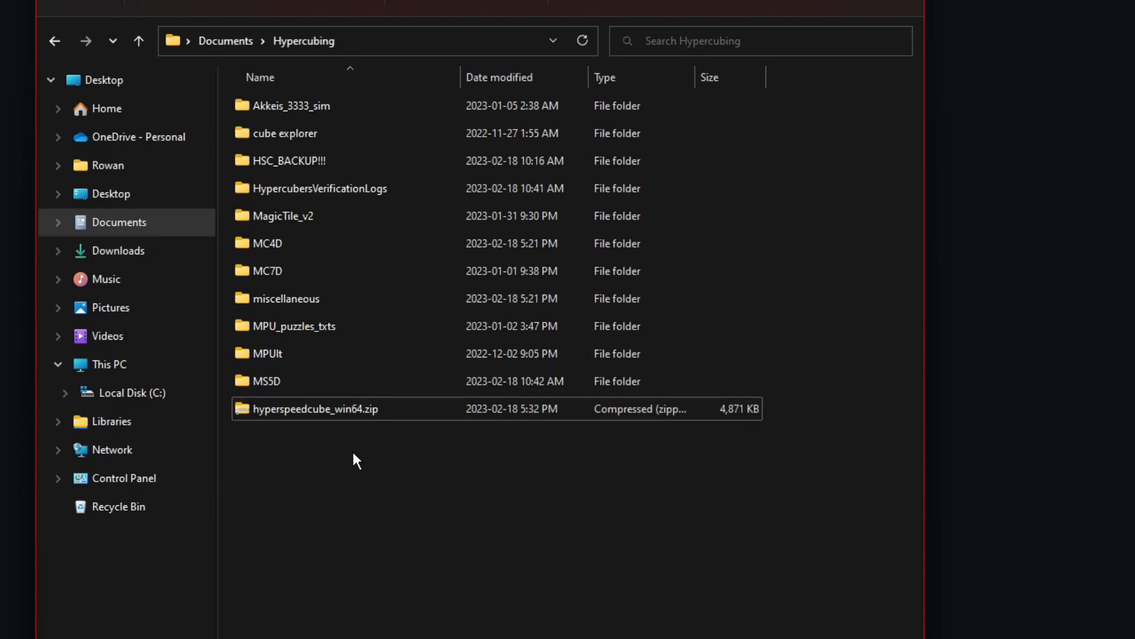
click(315, 409)
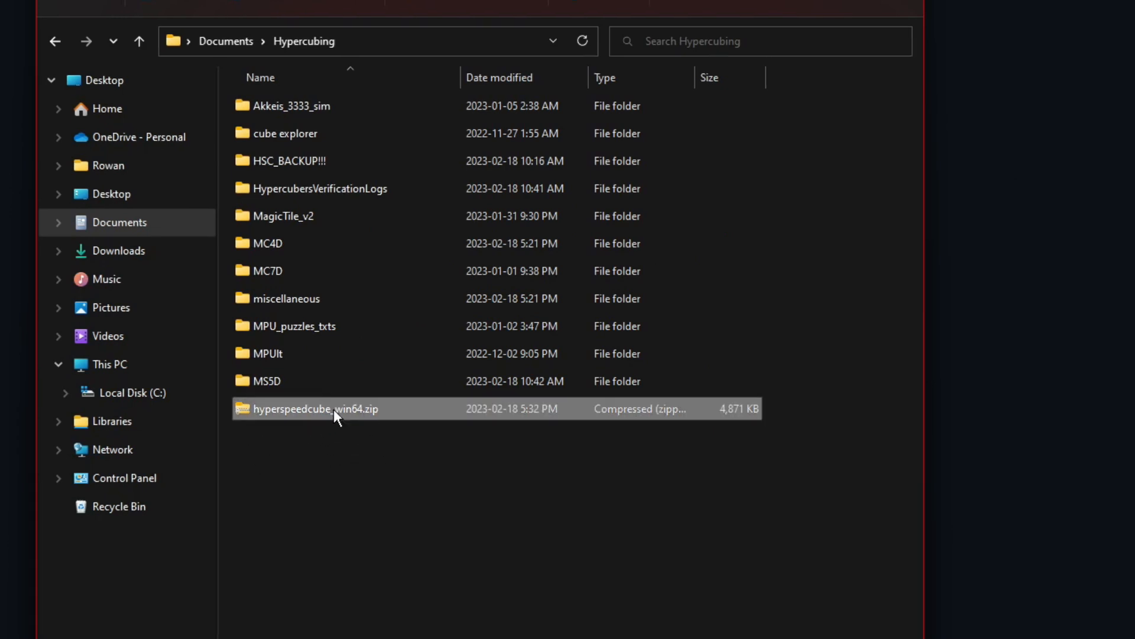
right_click(315, 409)
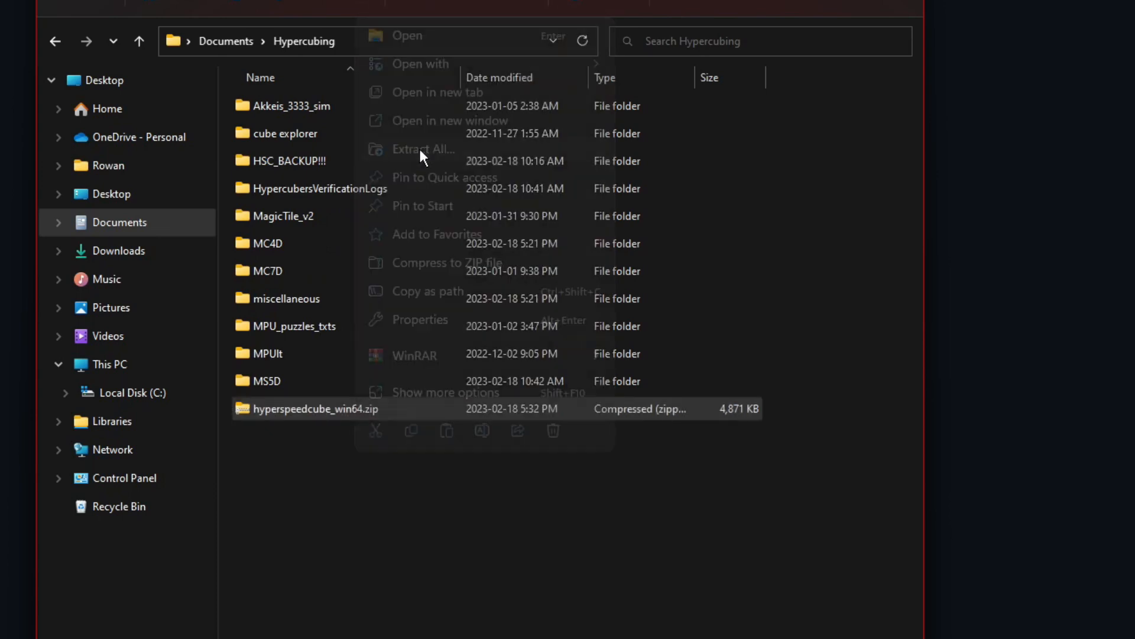
click(423, 149)
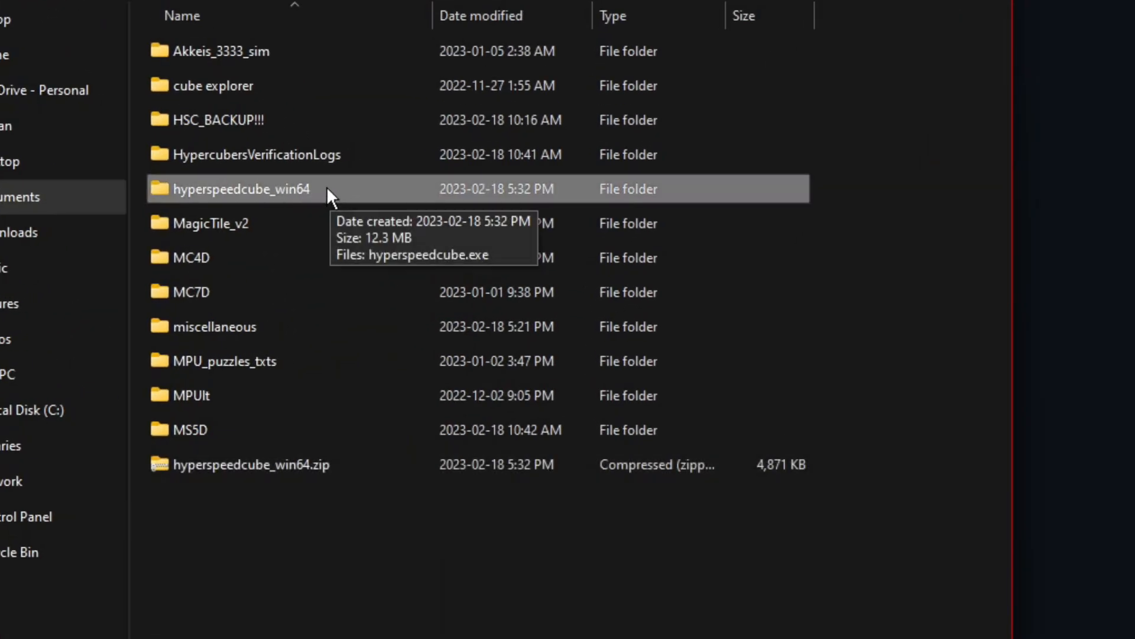
double_click(241, 188)
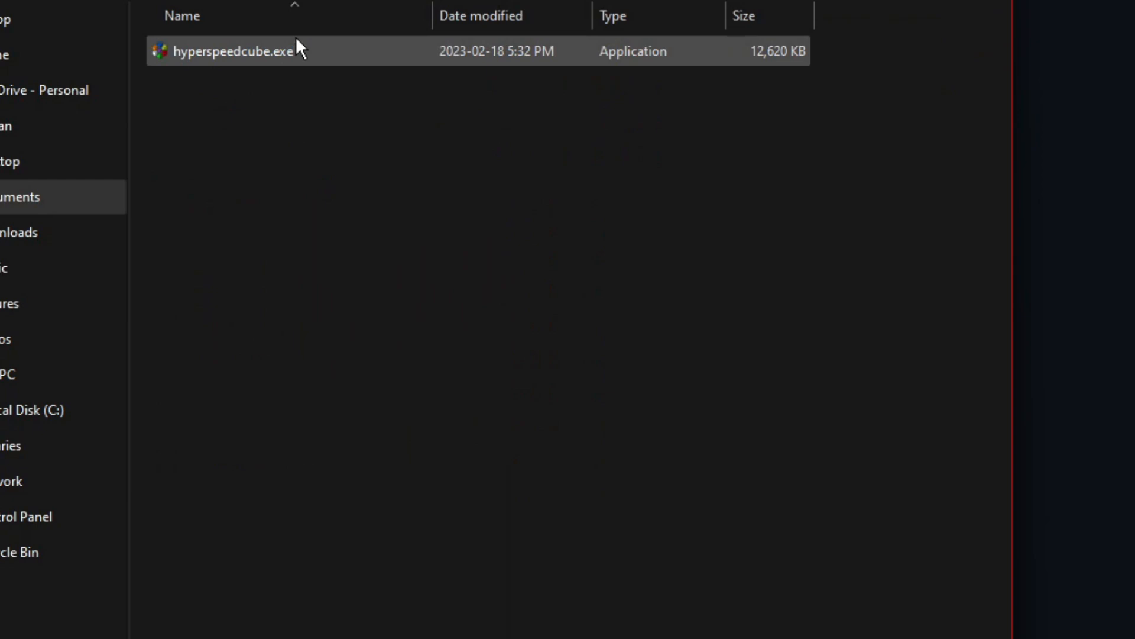
mouse_move(283, 67)
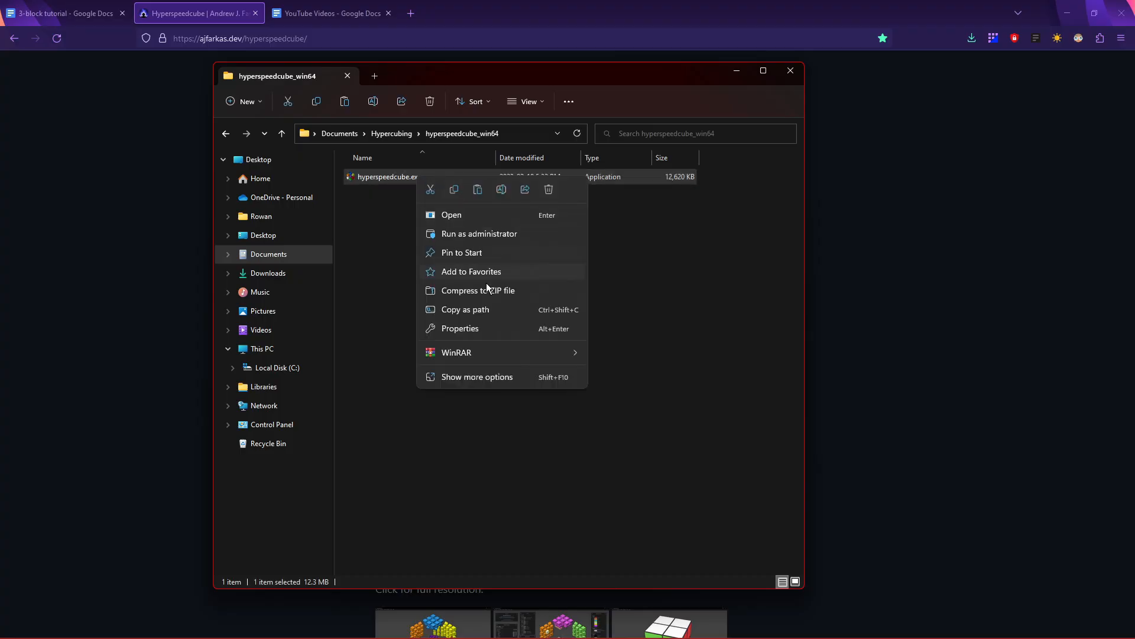
Run hyperspeedcube.exe via Show more options > Open.
click(477, 377)
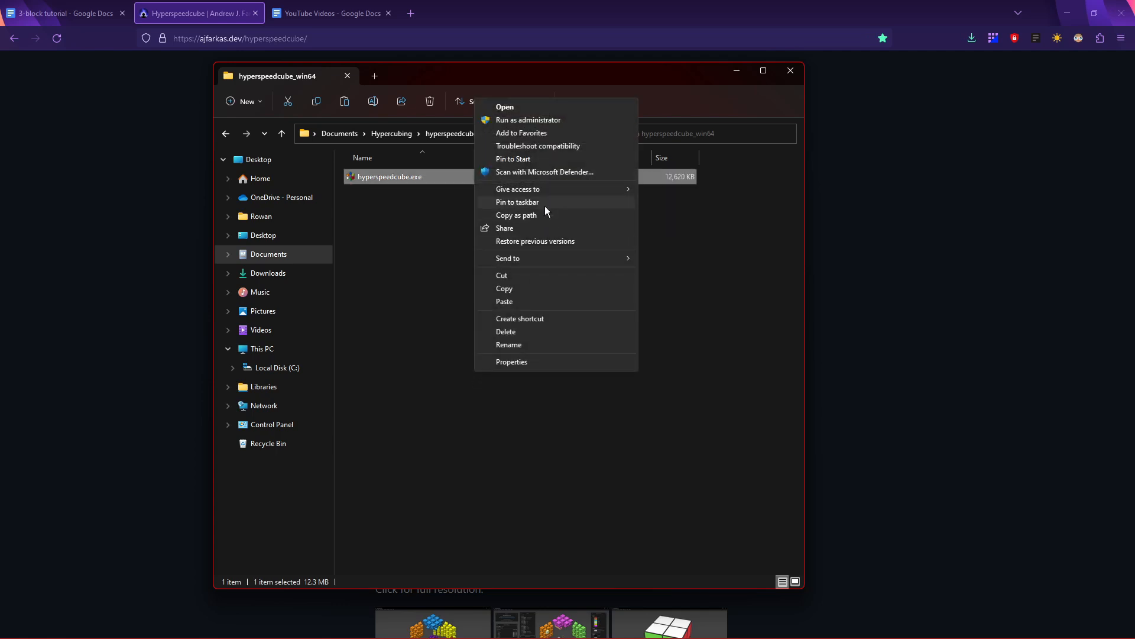
click(520, 319)
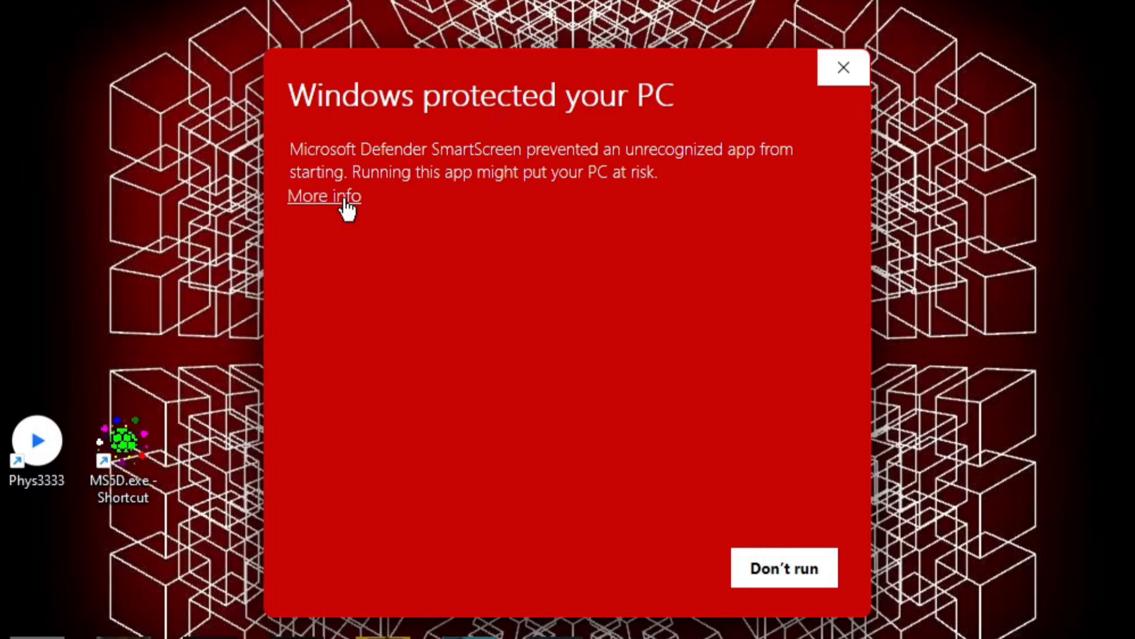
Expand More info on the SmartScreen warning to reveal Run anyway.
click(323, 196)
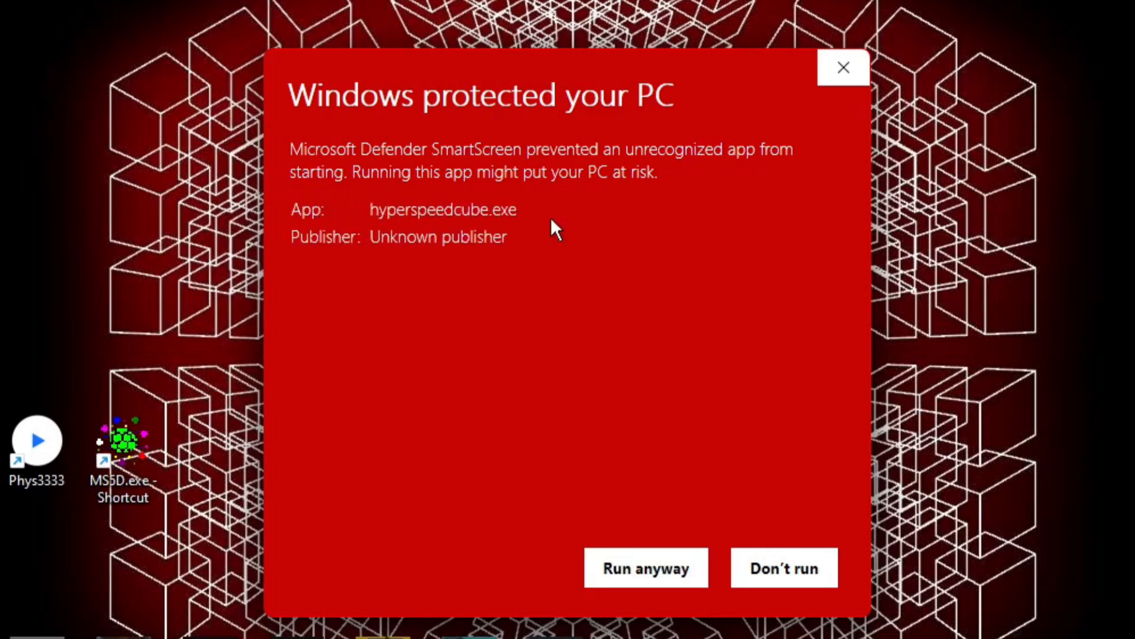
mouse_move(485, 352)
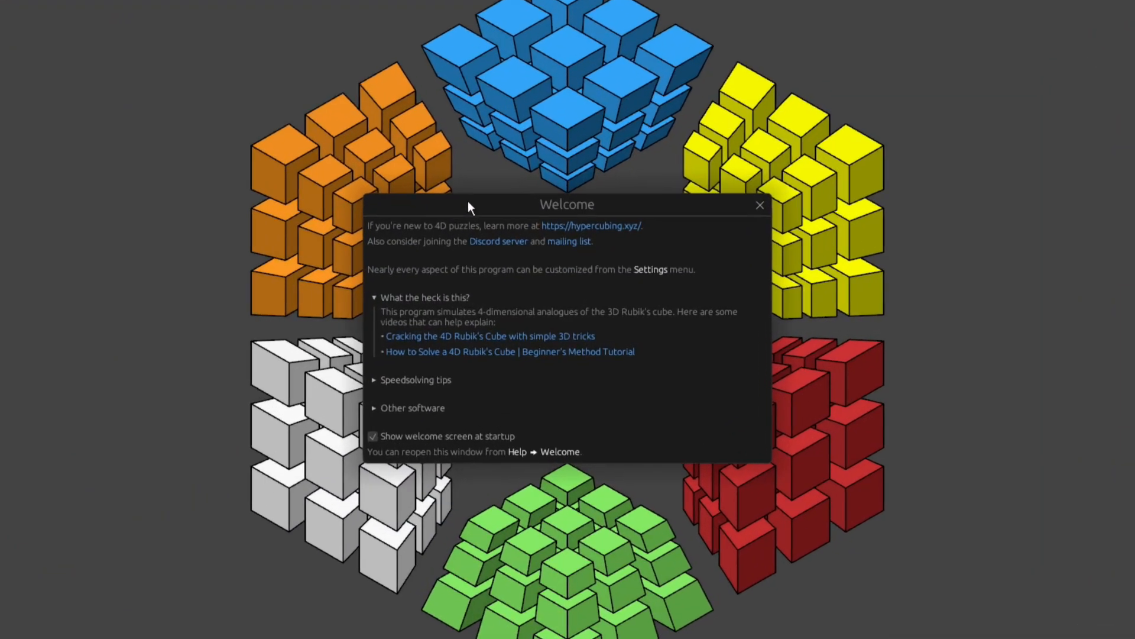
Toggle the Other software list, then close the Welcome window.
click(413, 407)
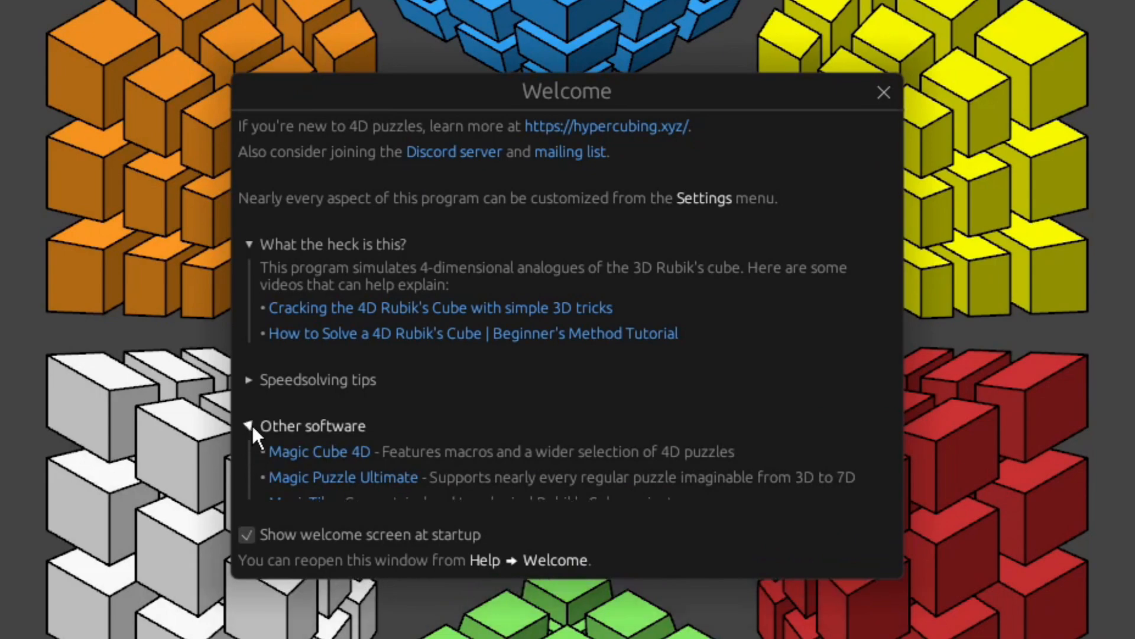
click(249, 425)
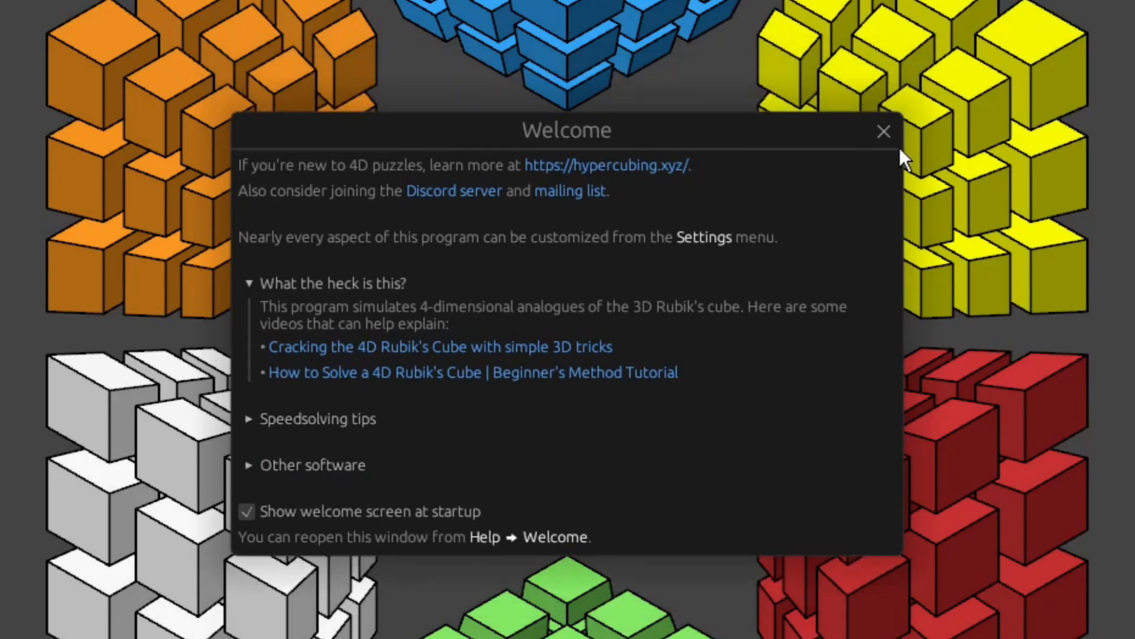
click(883, 131)
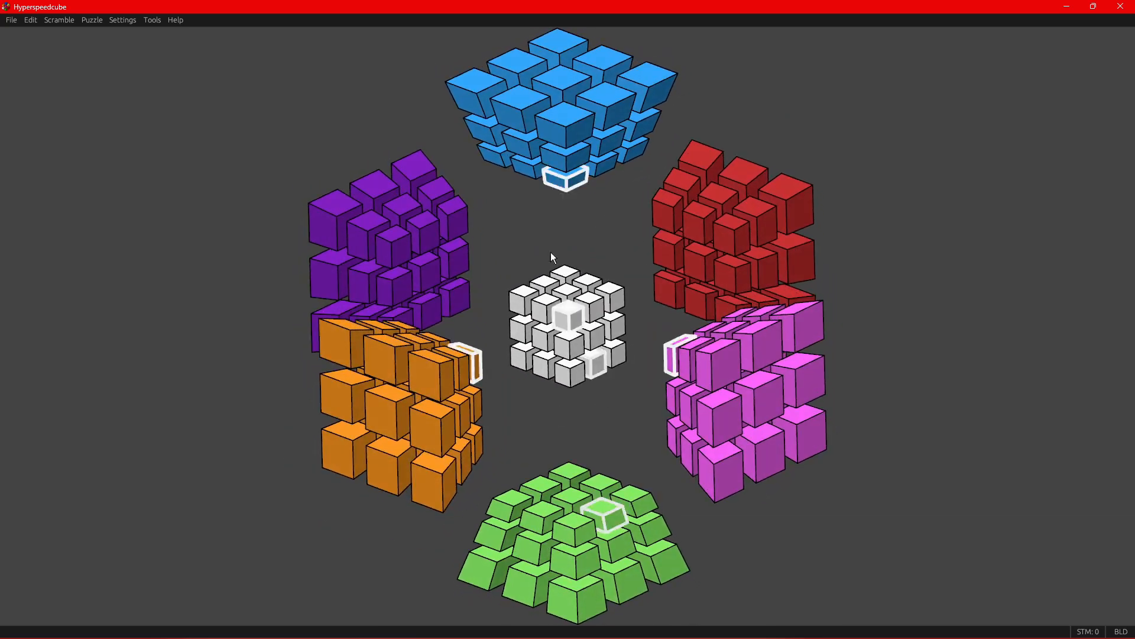
Use Tools > Piece filters to show only Centers, then orbit the view slightly.
click(152, 20)
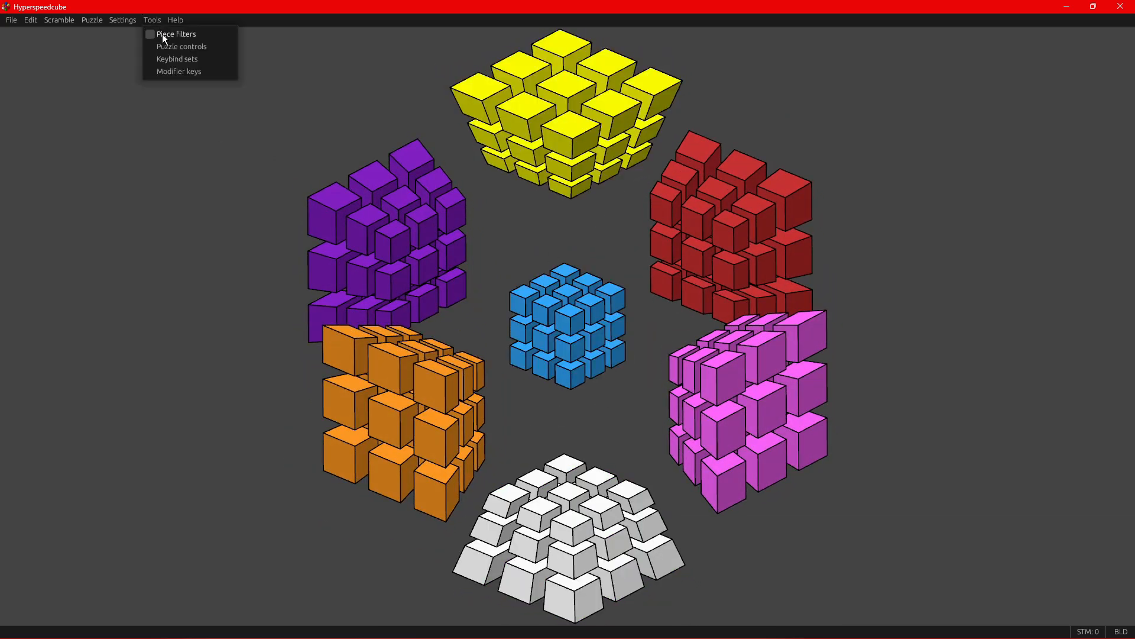
click(176, 34)
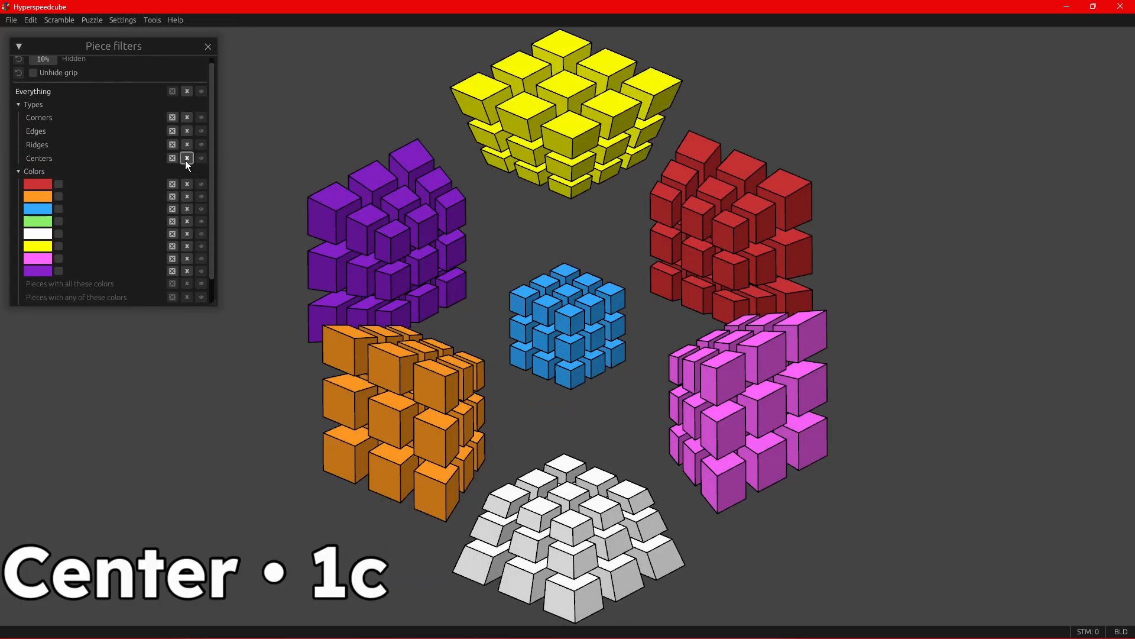
click(172, 158)
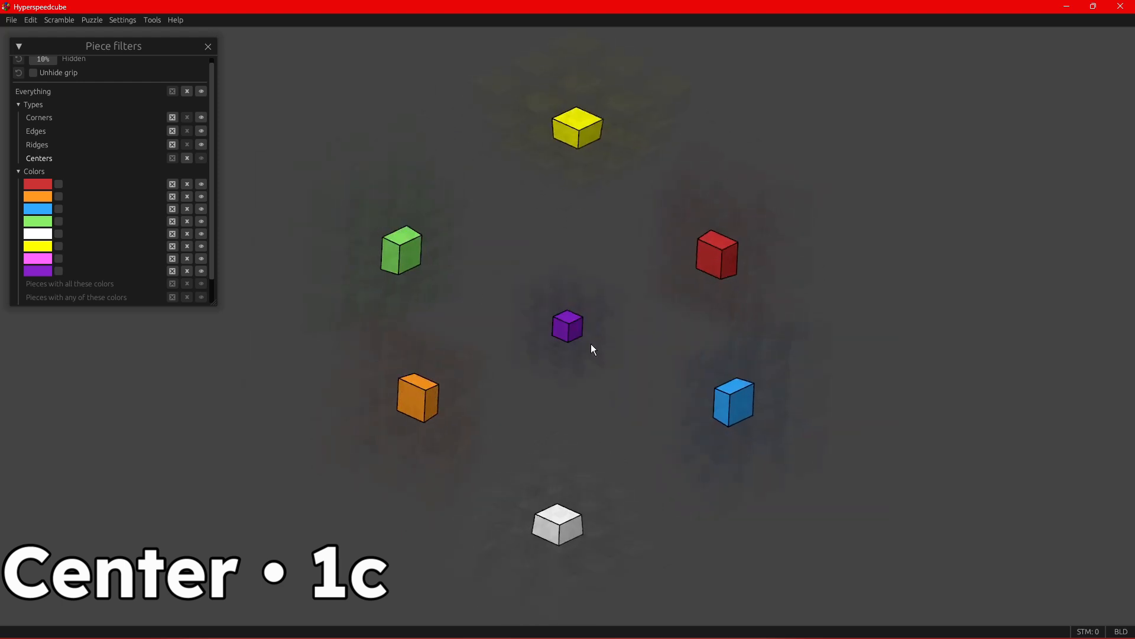
drag(593, 349, 651, 333)
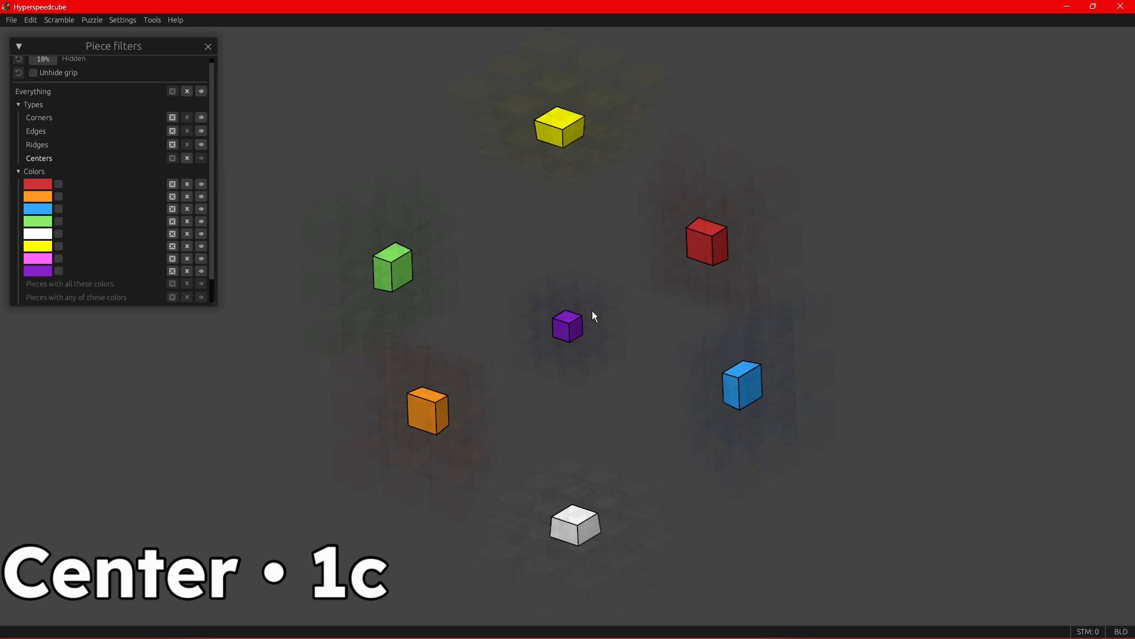
Toggle the Ridges row's show button in Piece filters.
click(172, 144)
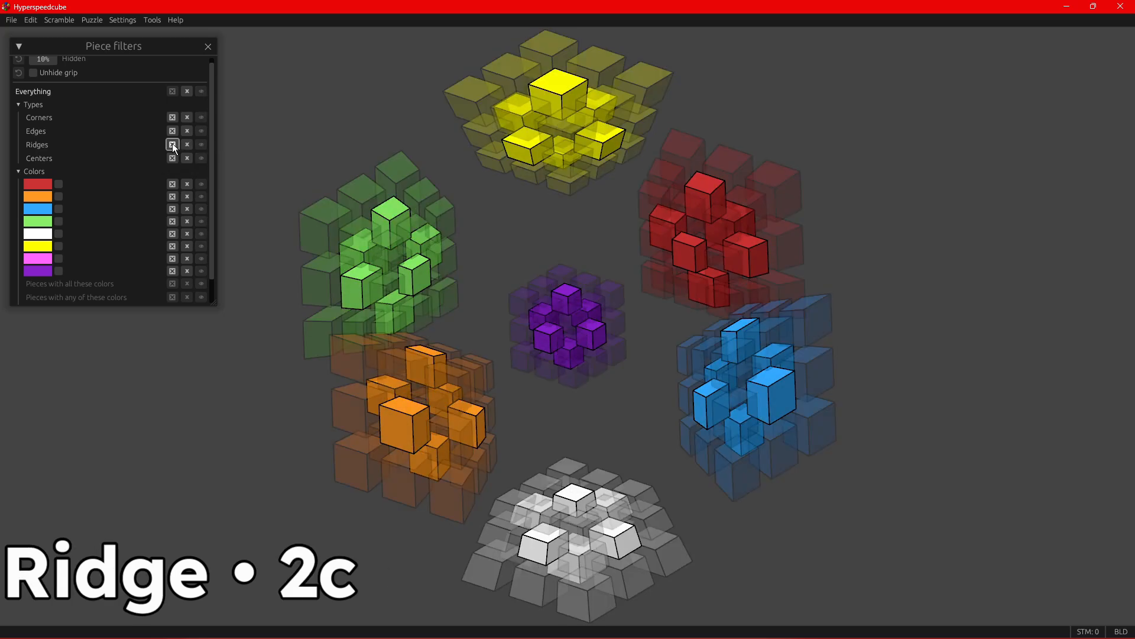
click(172, 144)
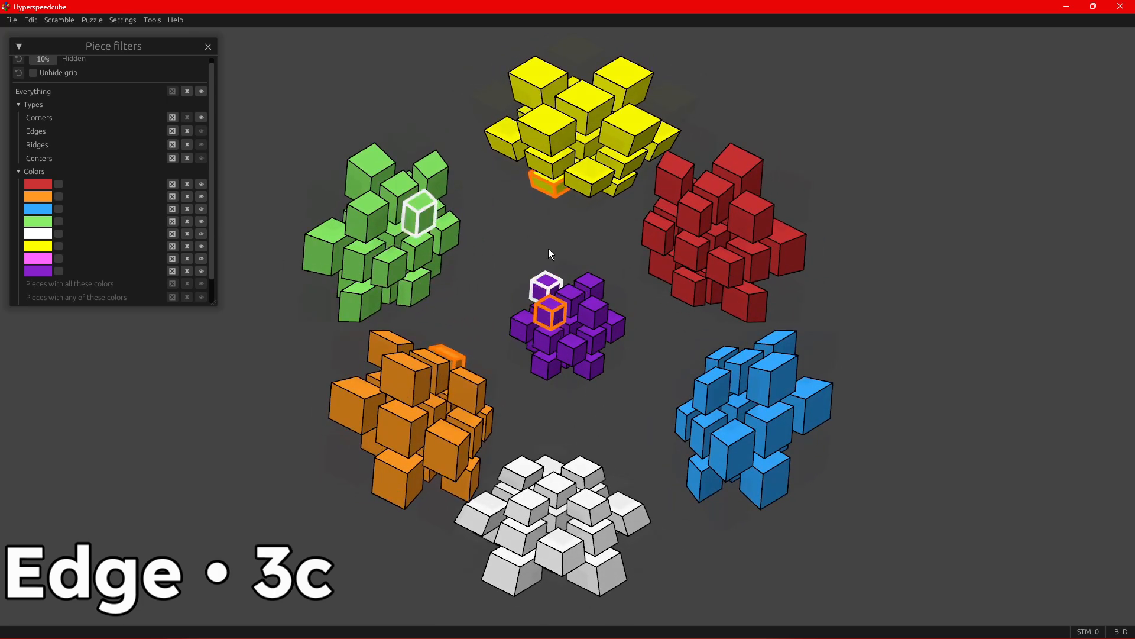
mouse_move(543, 326)
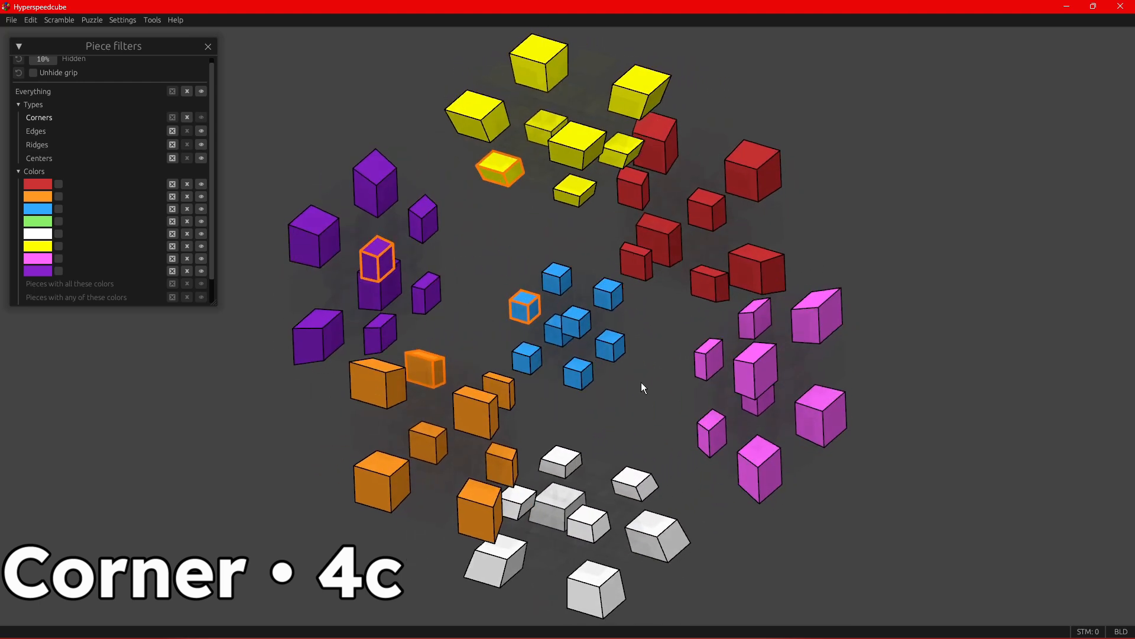
mouse_move(477, 420)
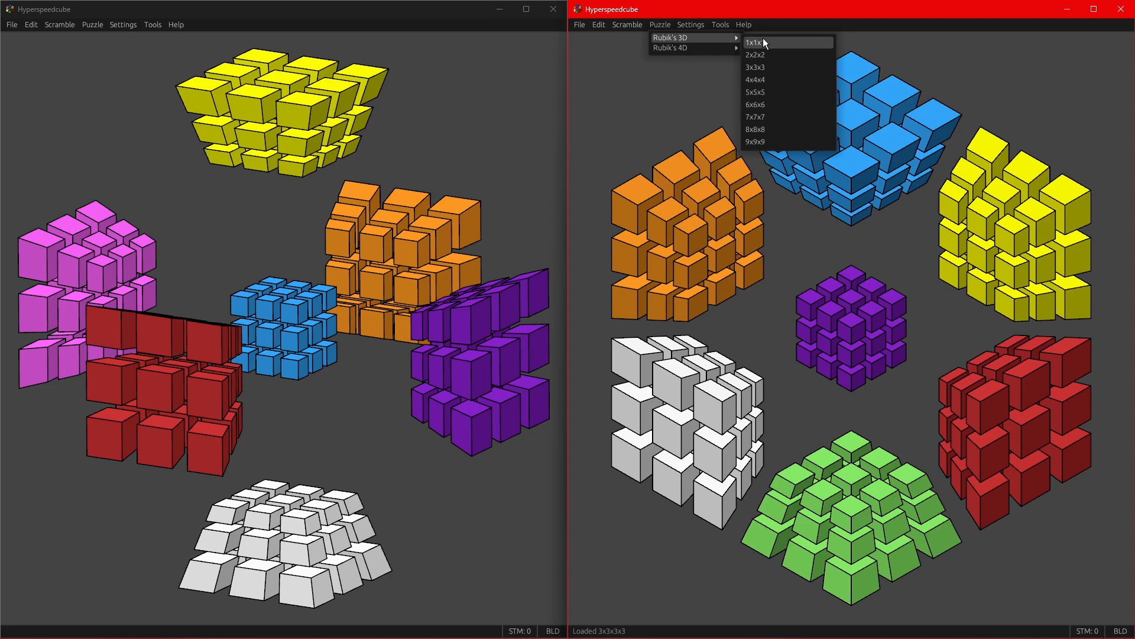
mouse_move(774, 55)
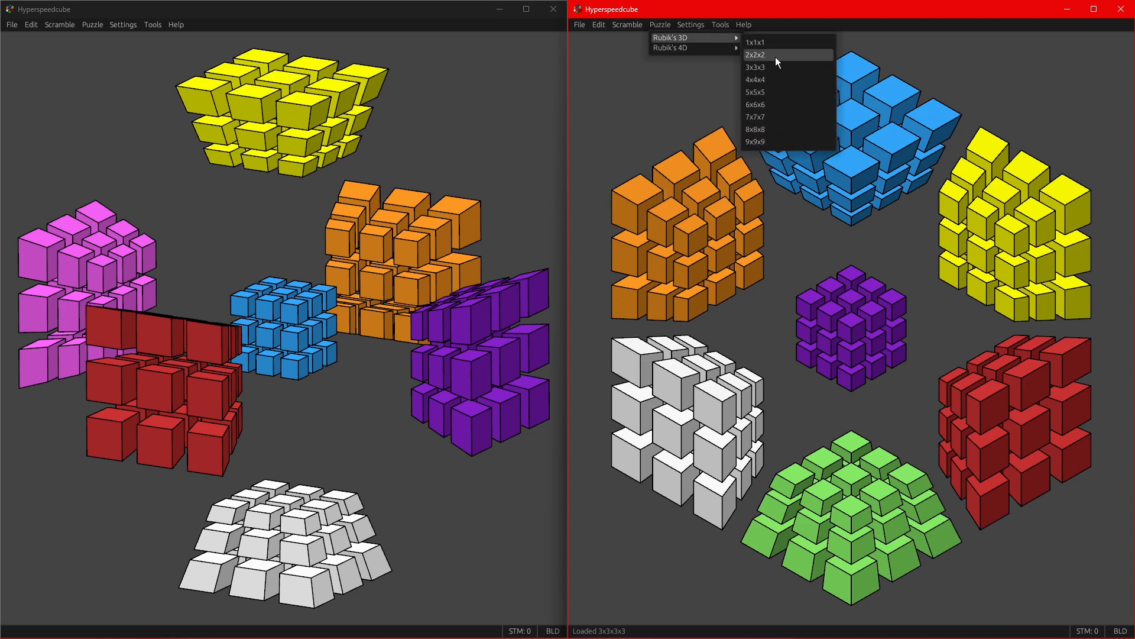
Load the 3x3x3 puzzle and apply the Unfolded (front) view preset.
click(754, 42)
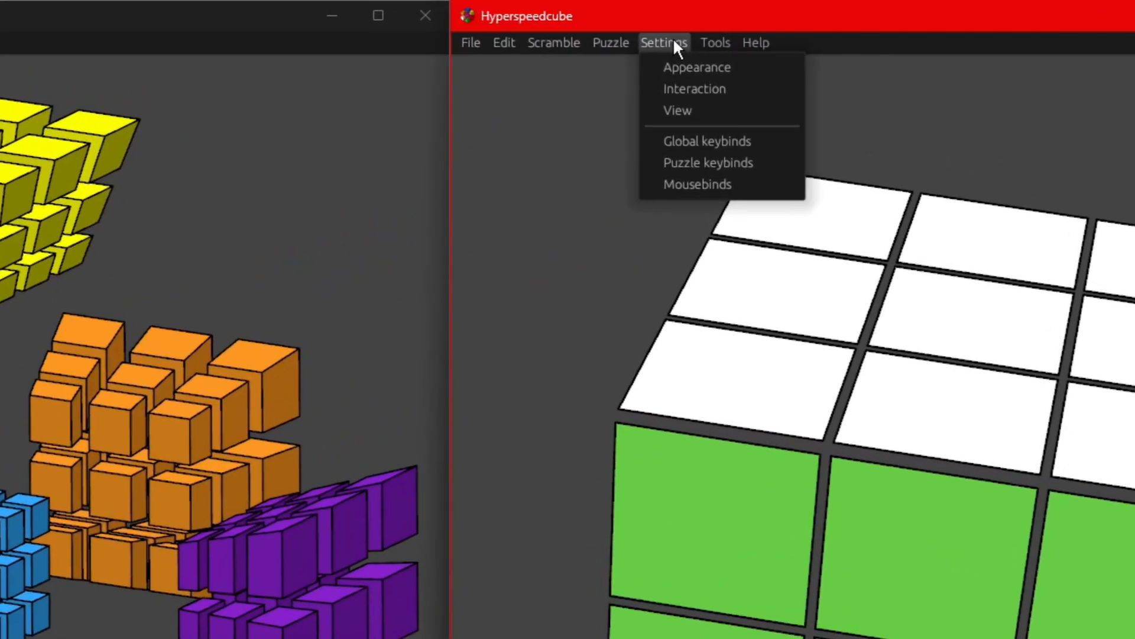
click(678, 110)
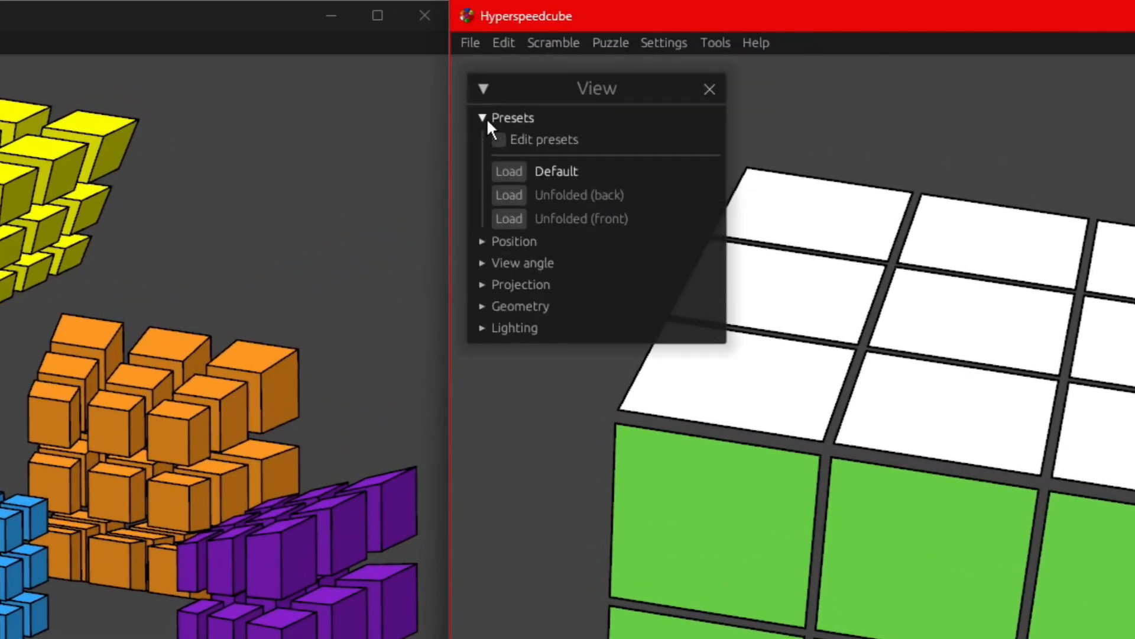
mouse_move(554, 228)
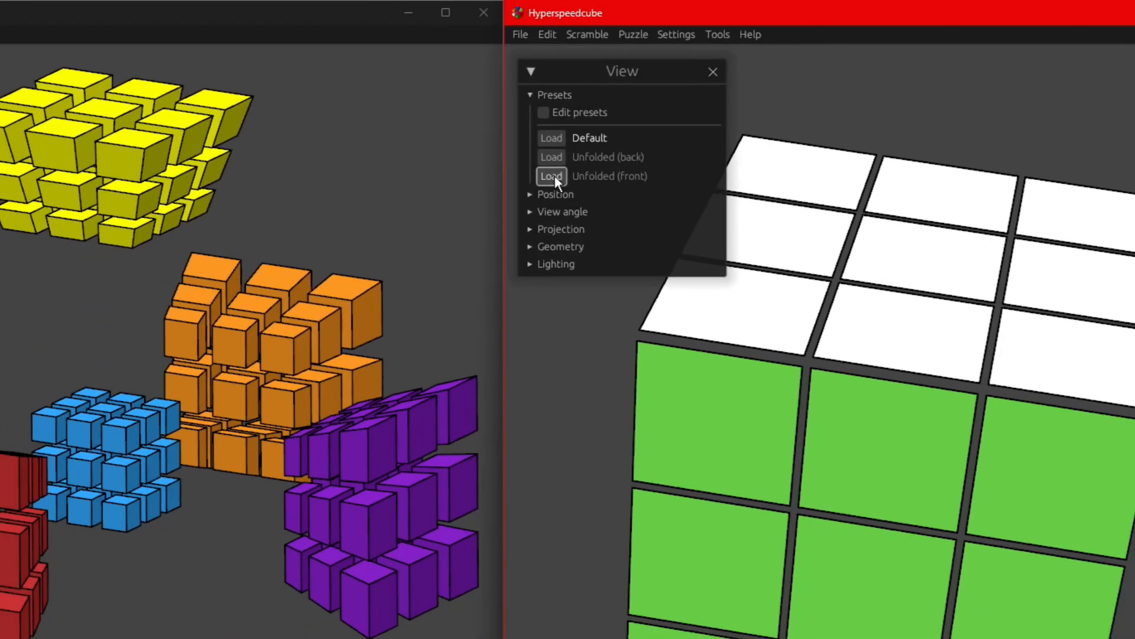
click(551, 175)
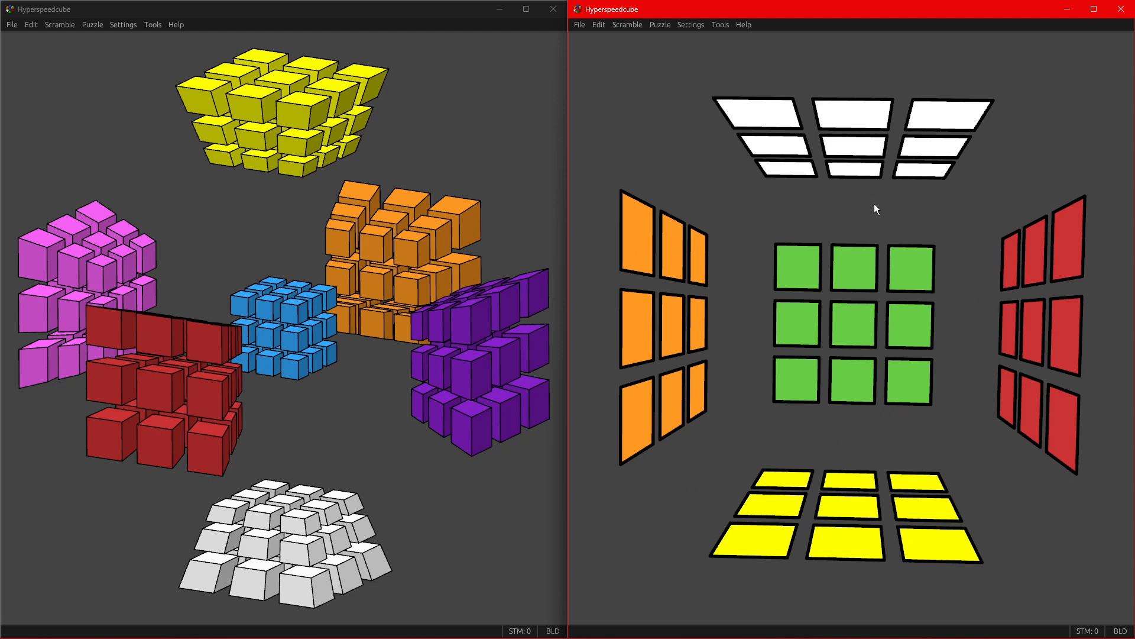
mouse_move(860, 217)
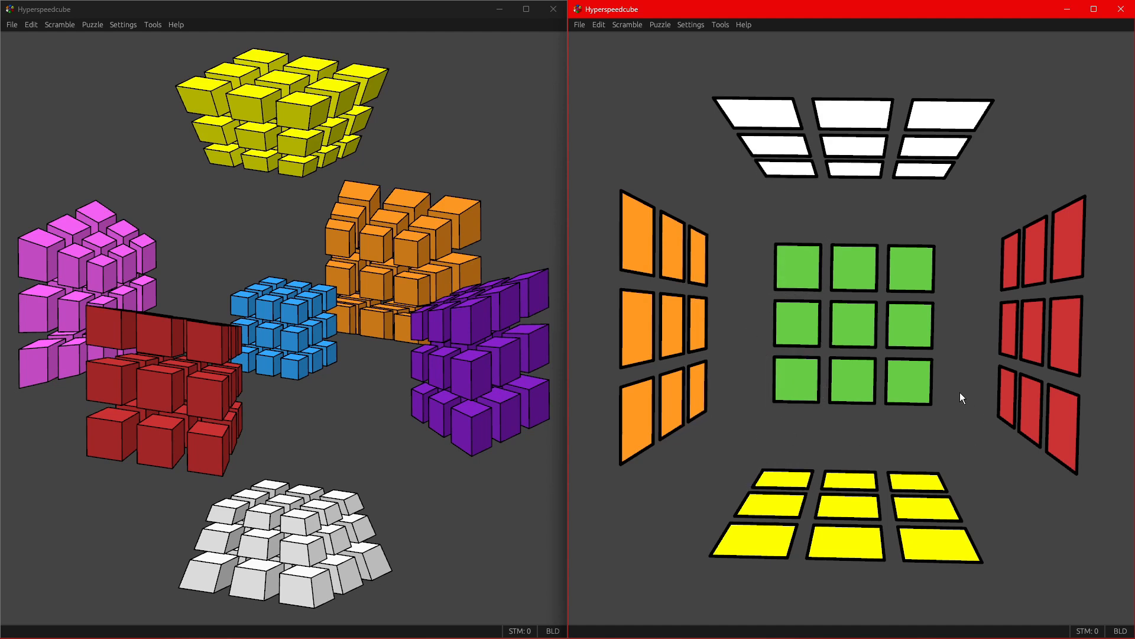
mouse_move(971, 342)
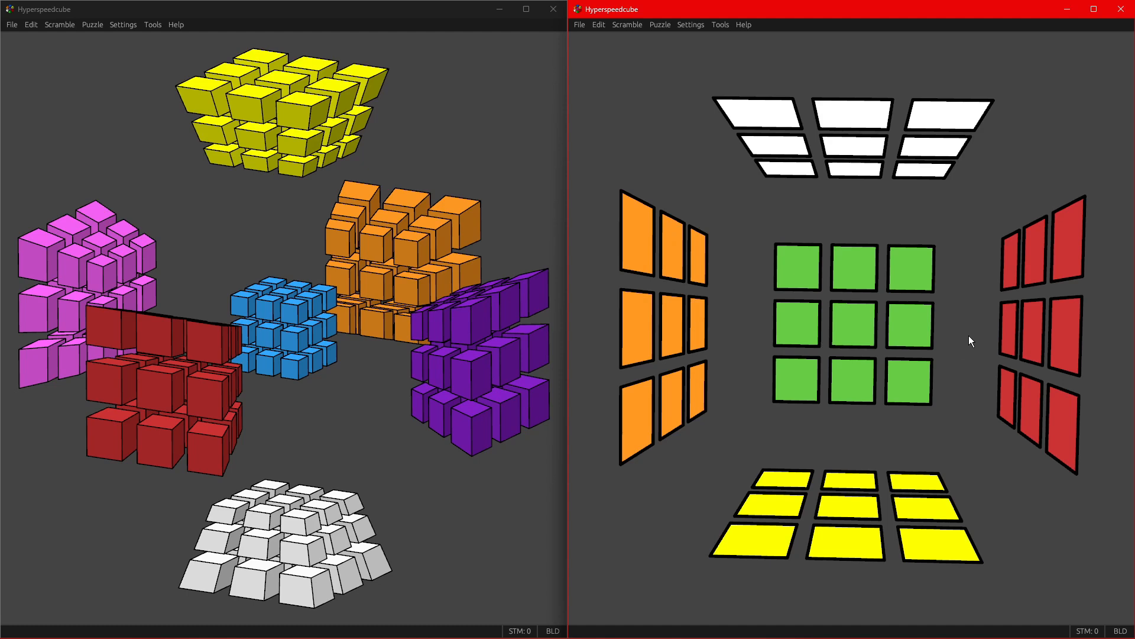
mouse_move(952, 442)
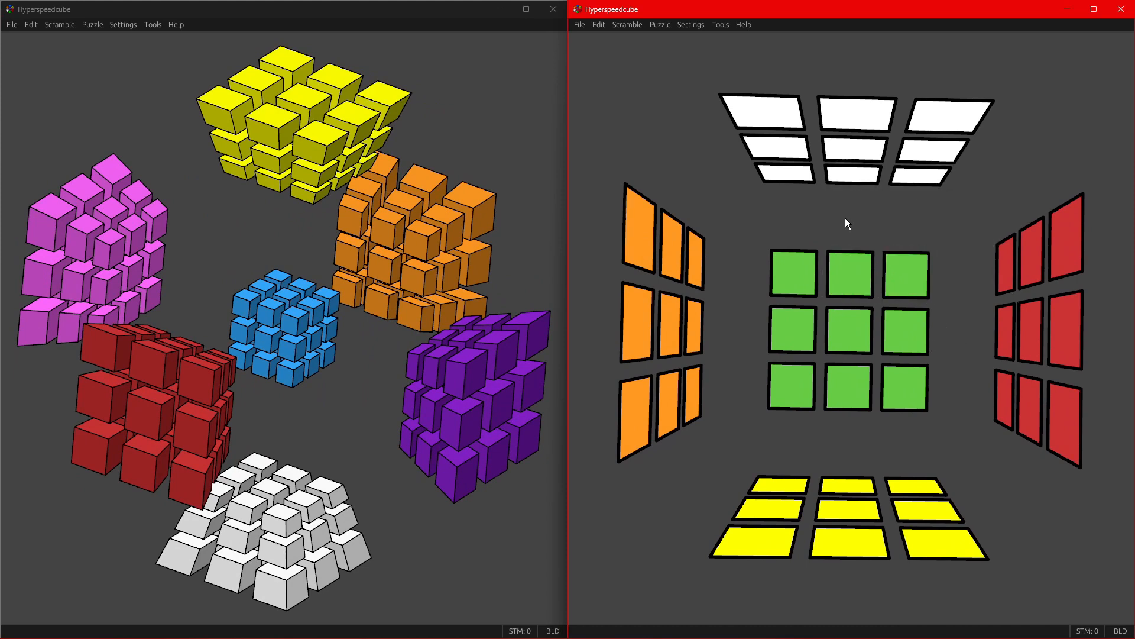
mouse_move(851, 212)
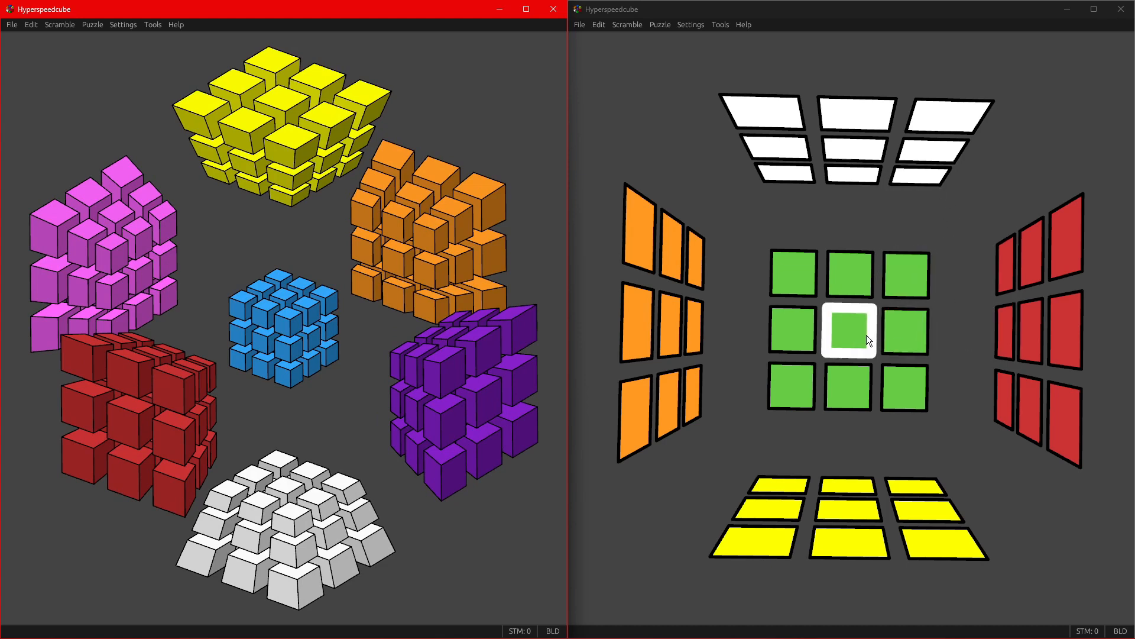
Click a sticker to turn the puzzle once.
click(848, 325)
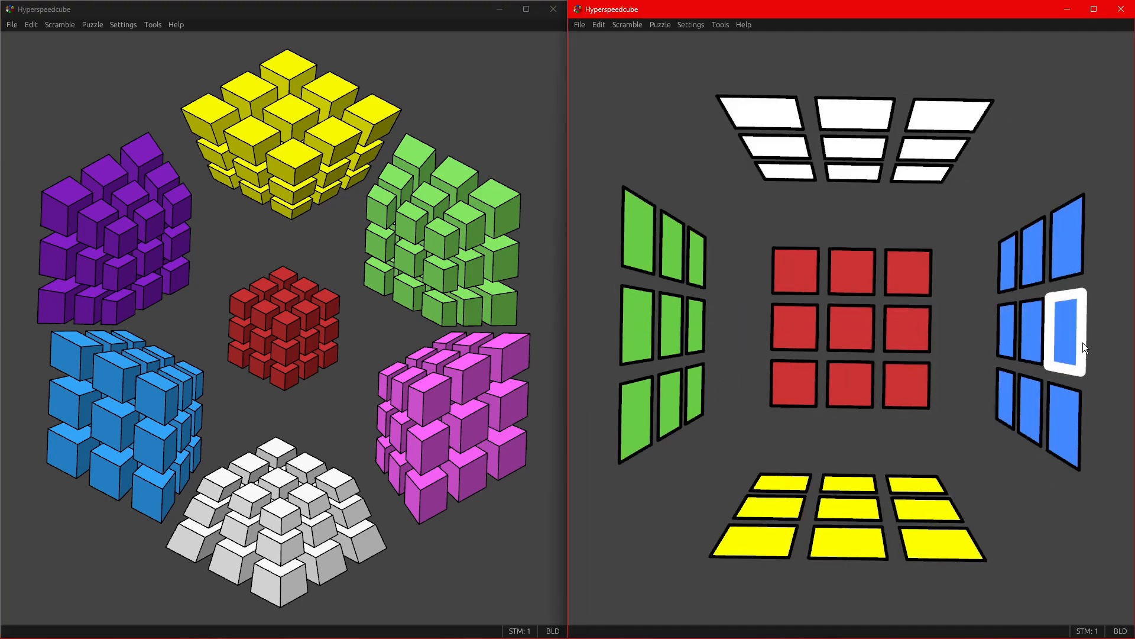
mouse_move(1003, 310)
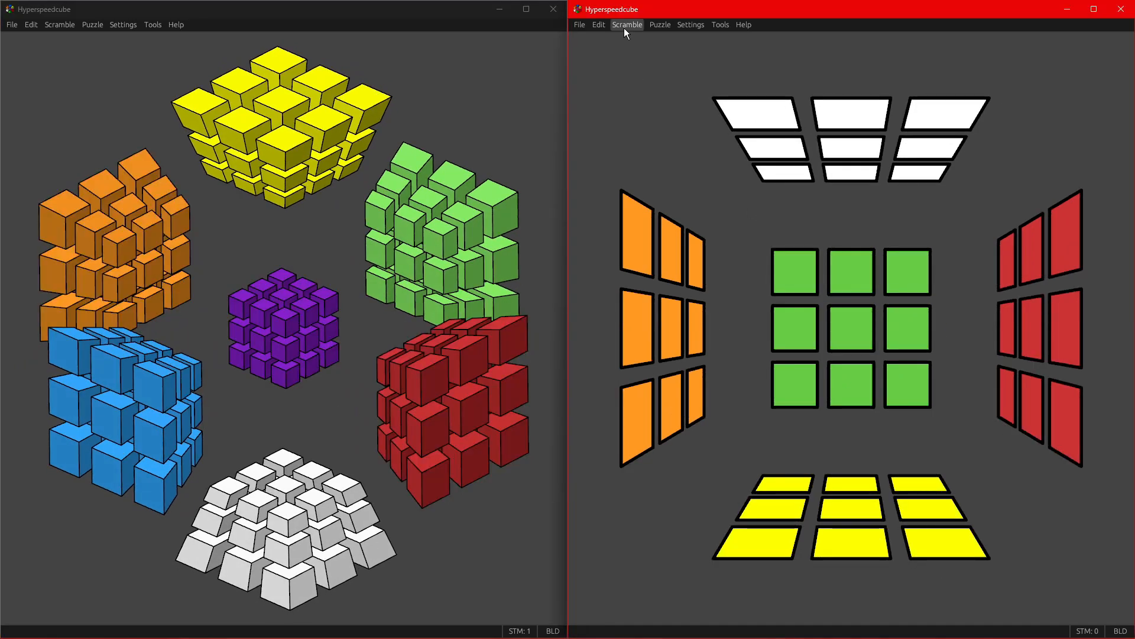
Scramble the 3x3x3 with one move, then switch to the 4D cube window.
click(626, 24)
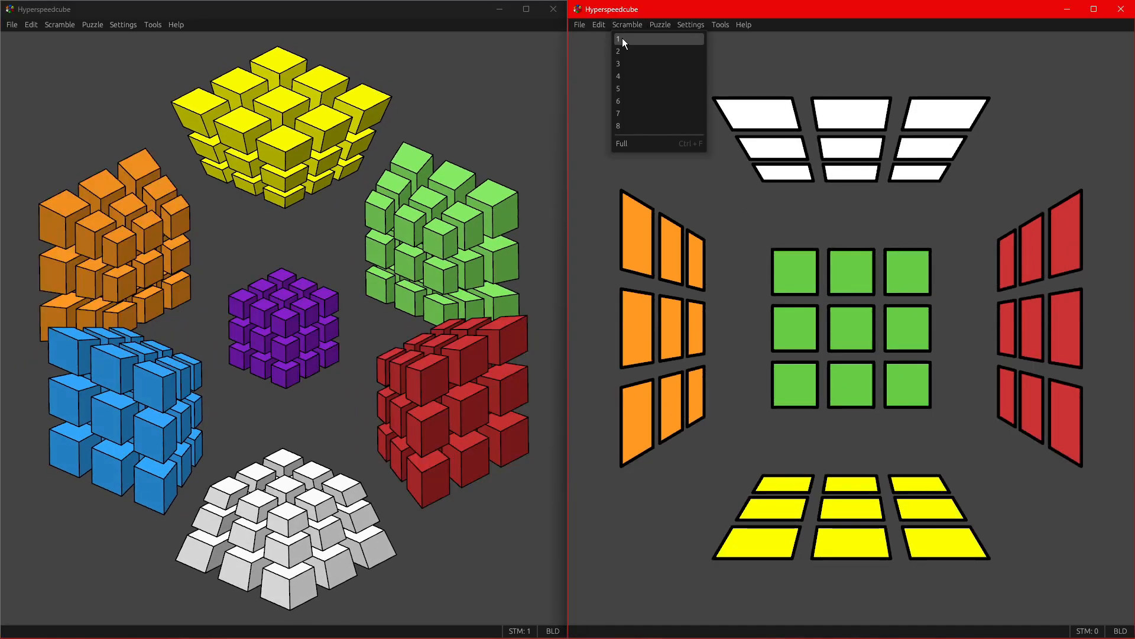
click(617, 39)
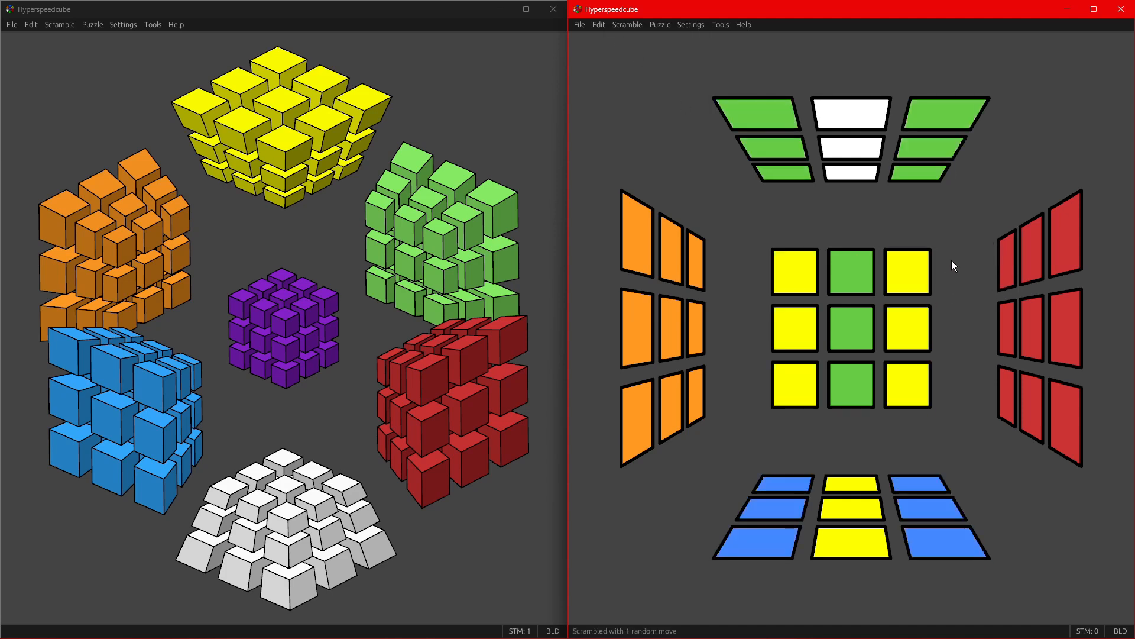
mouse_move(932, 213)
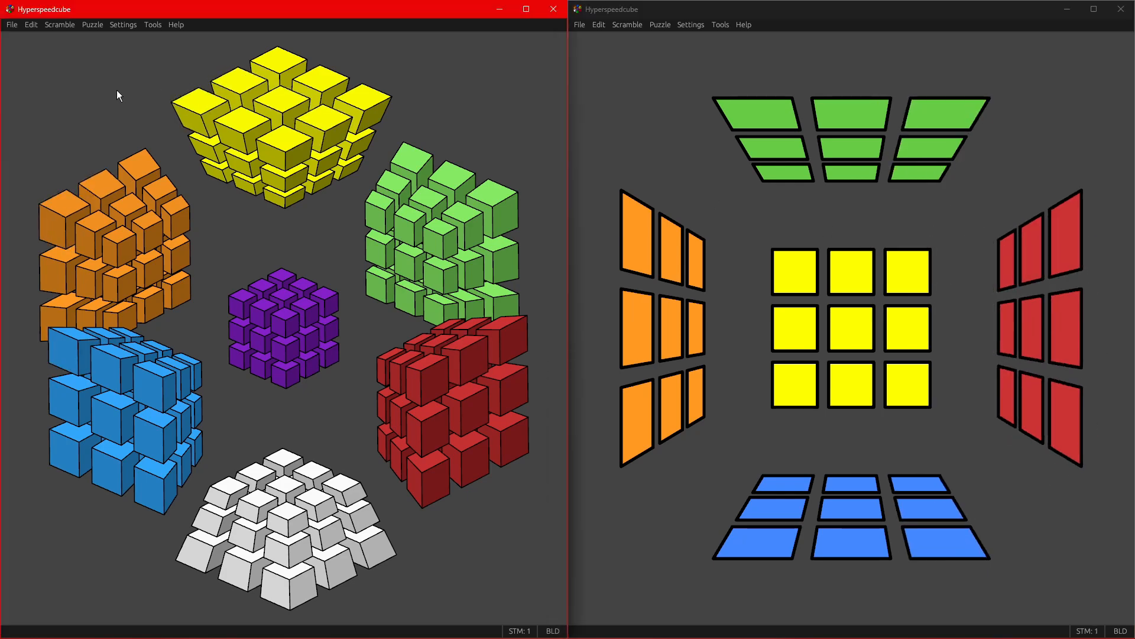
click(58, 24)
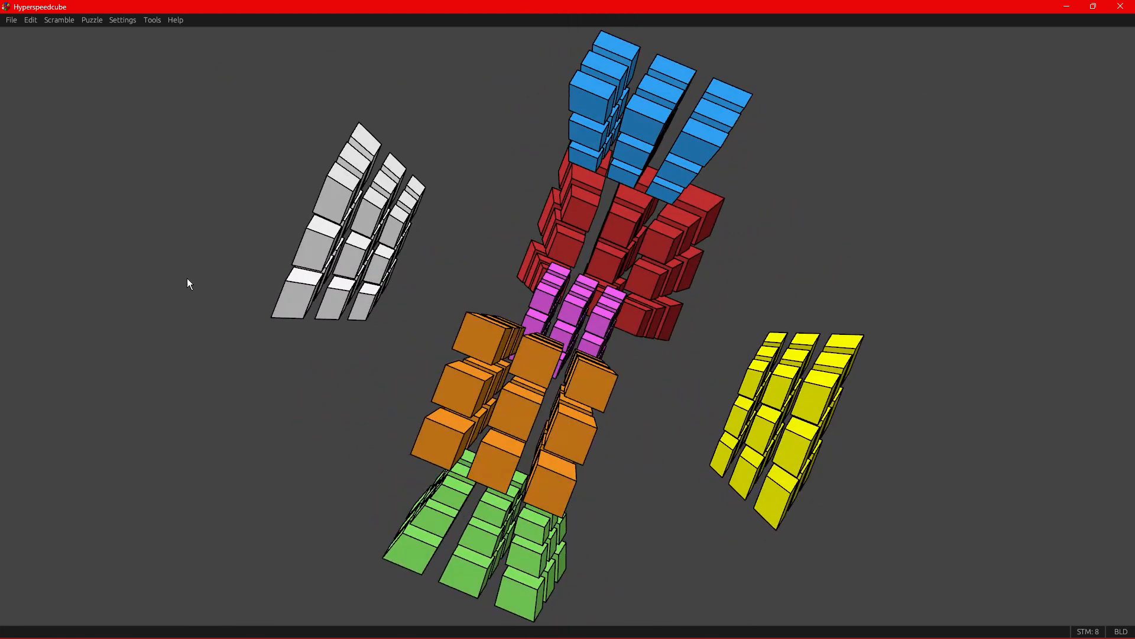
Load the Default view preset in the View settings to restore the 4D cube's layout.
click(152, 19)
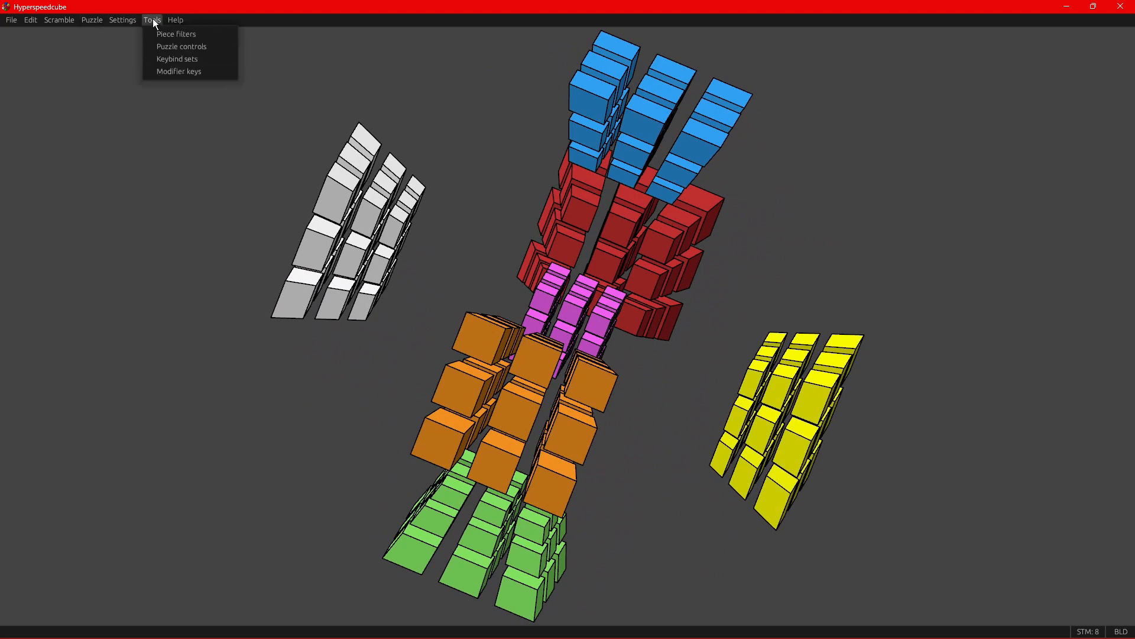
click(122, 19)
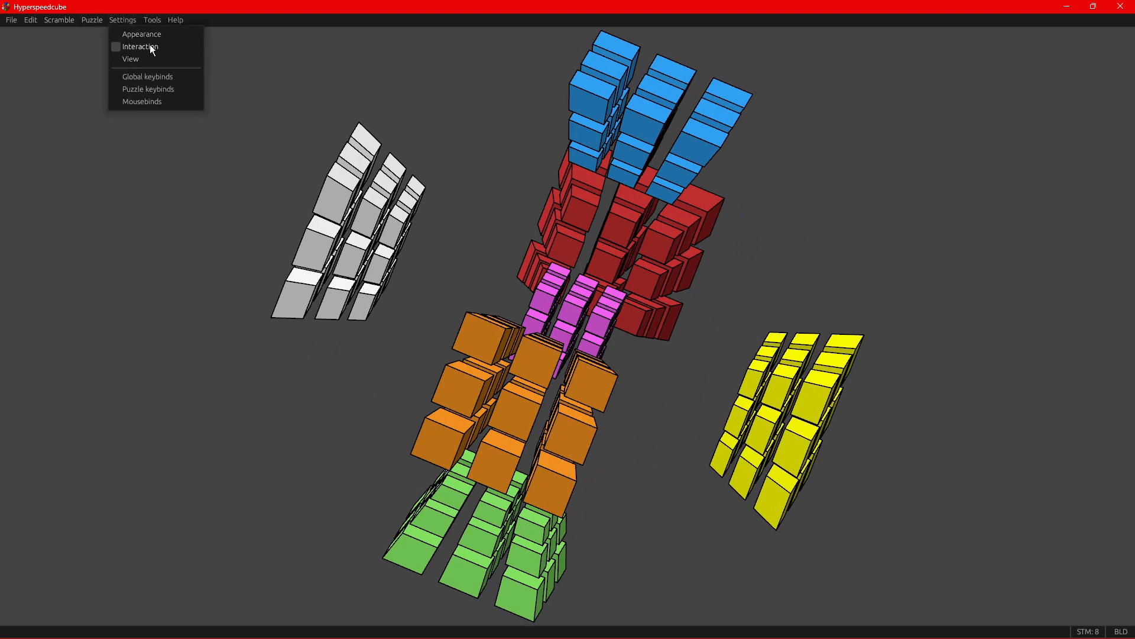
click(130, 58)
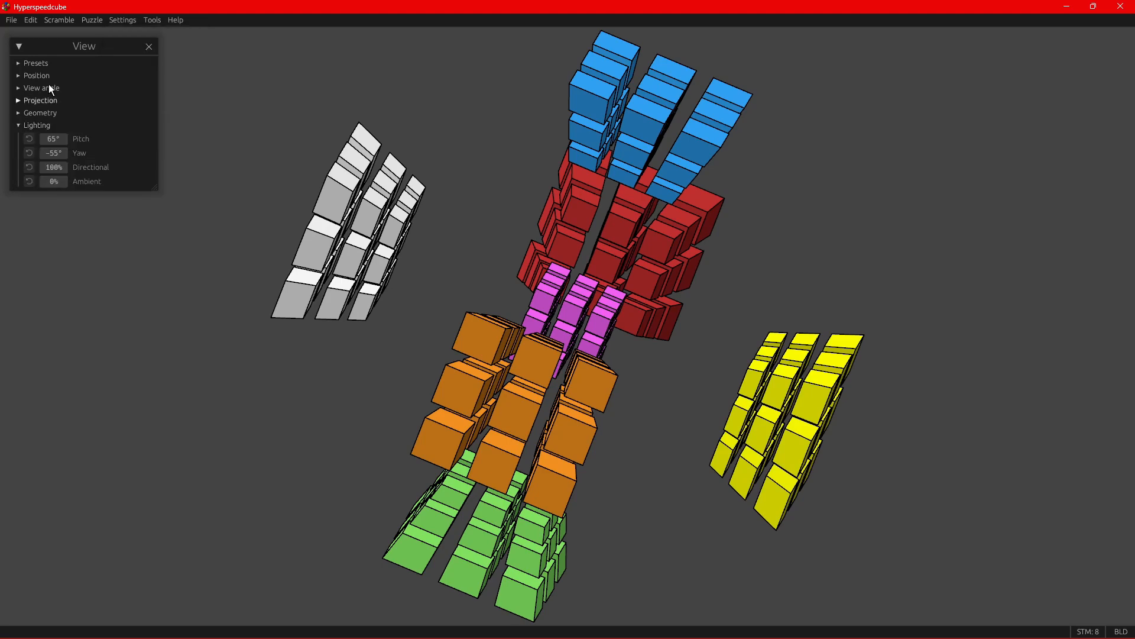
click(50, 141)
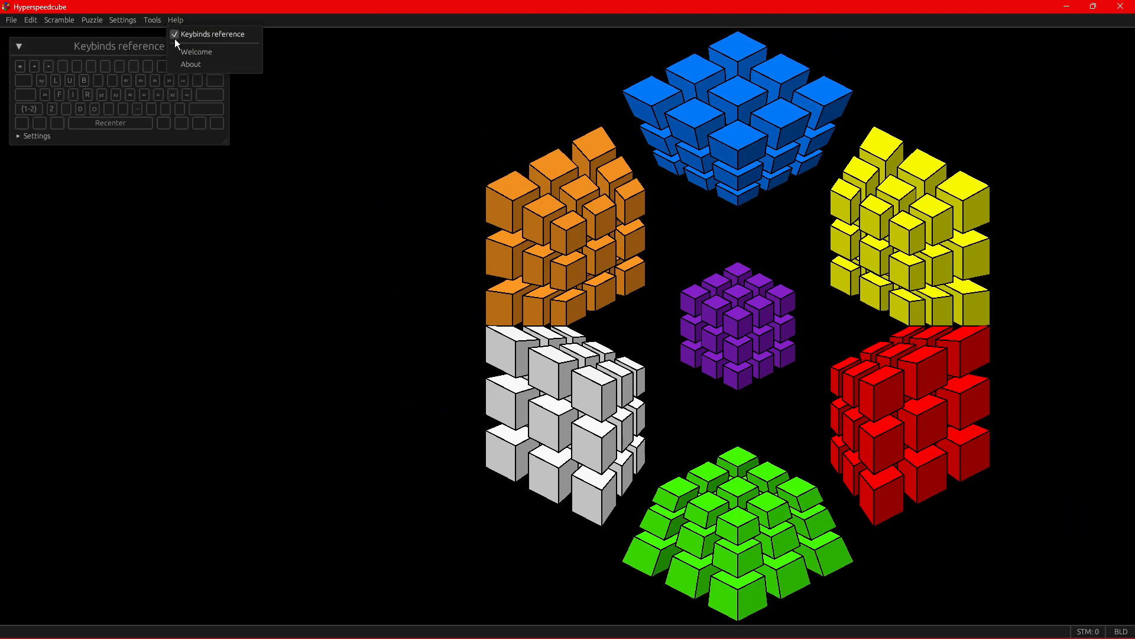
Show the keybinds reference and drag it down below the cube area.
click(210, 33)
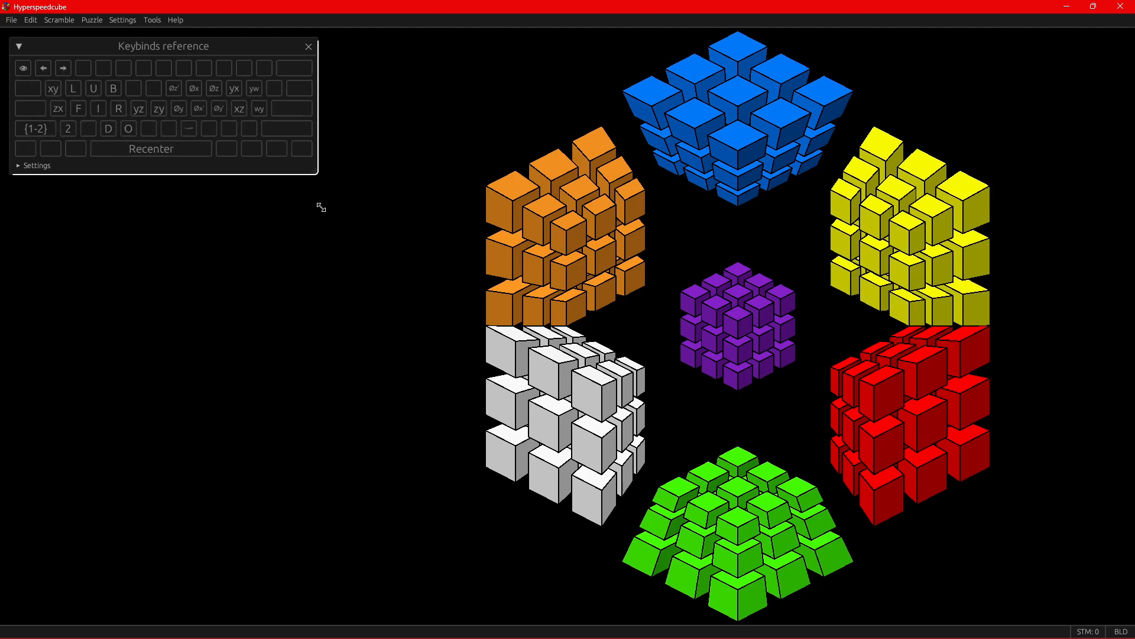
drag(163, 45, 215, 414)
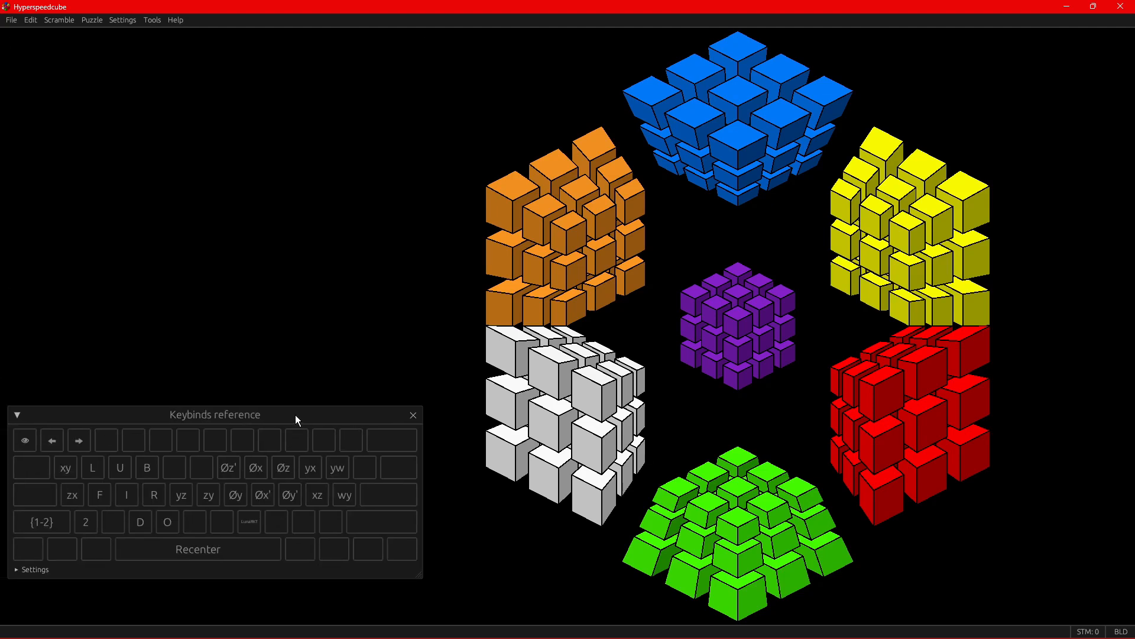
mouse_move(735, 407)
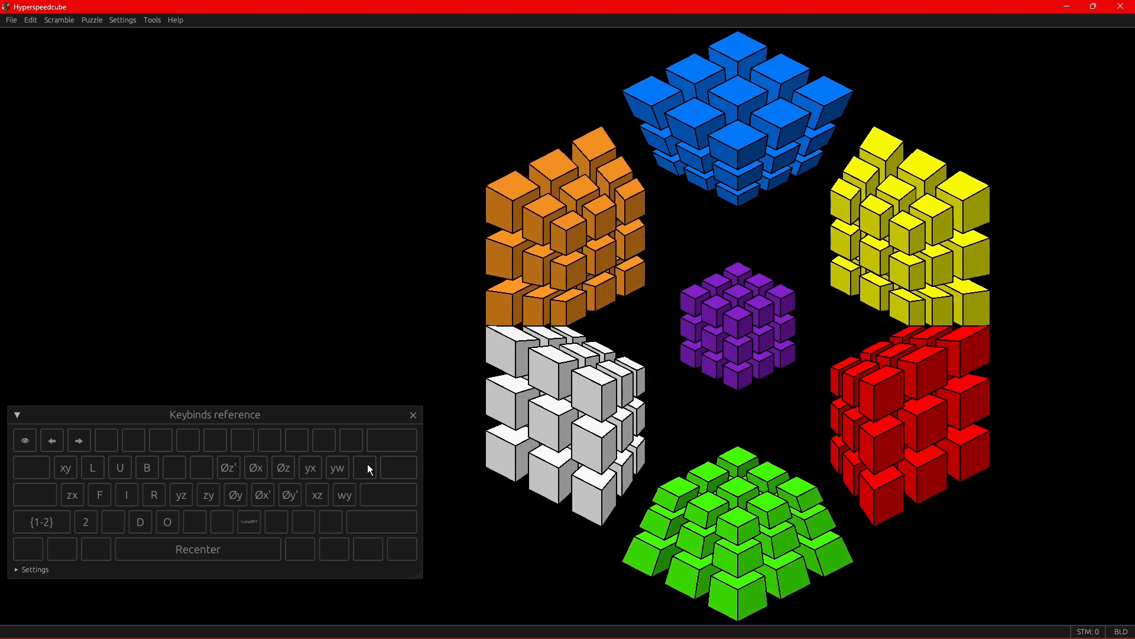
mouse_move(316, 329)
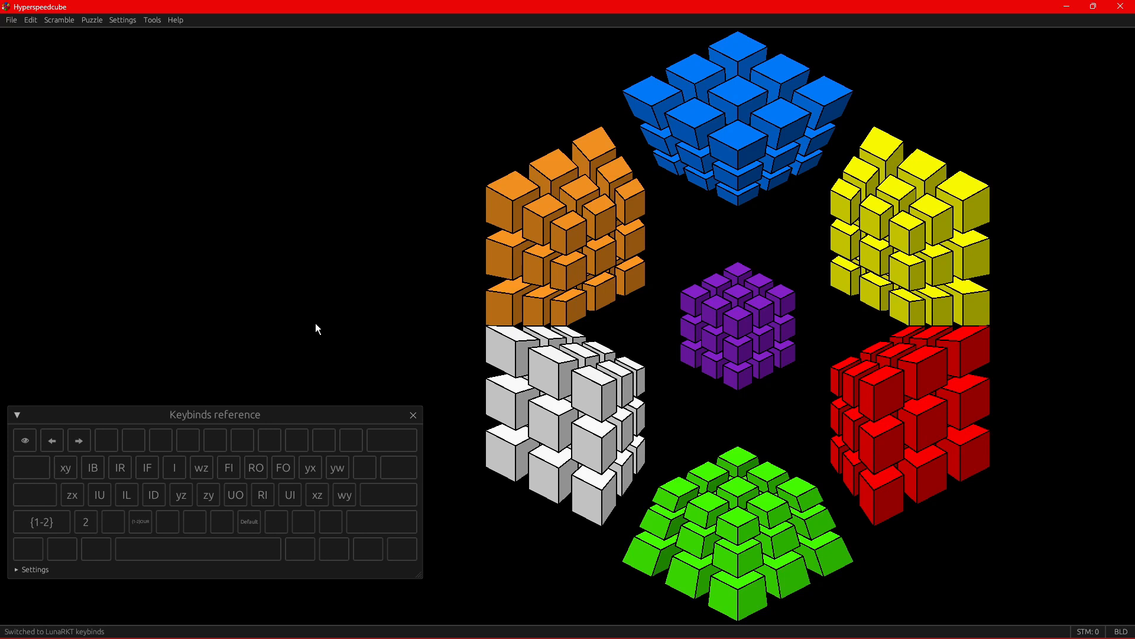
mouse_move(319, 342)
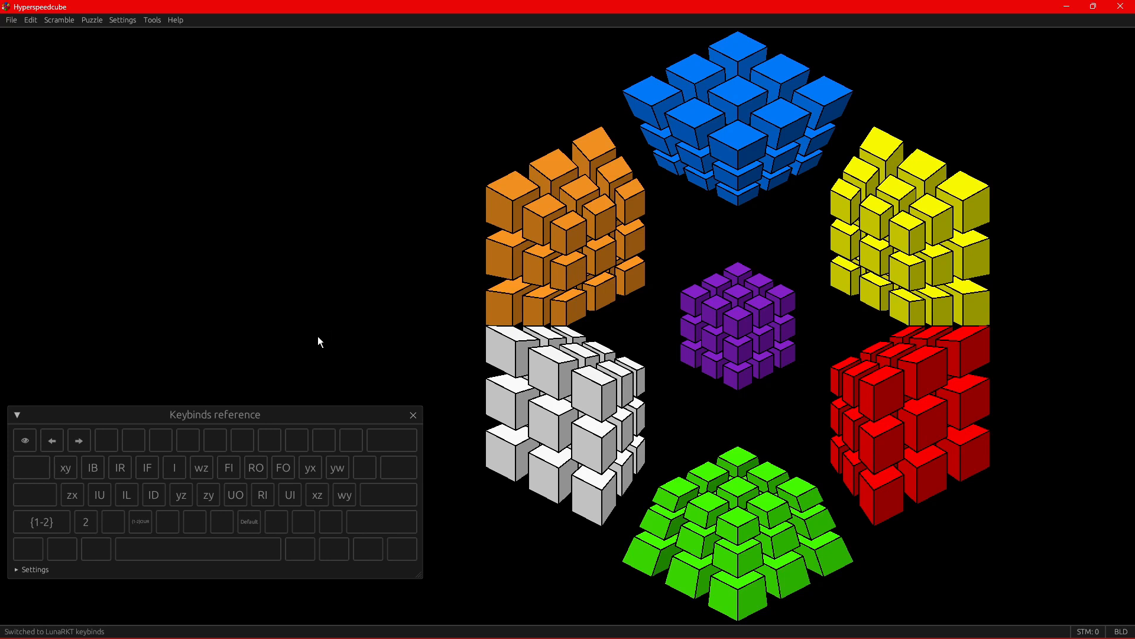
Turn on Edit presets in the Piece filters window, then close the window.
click(151, 20)
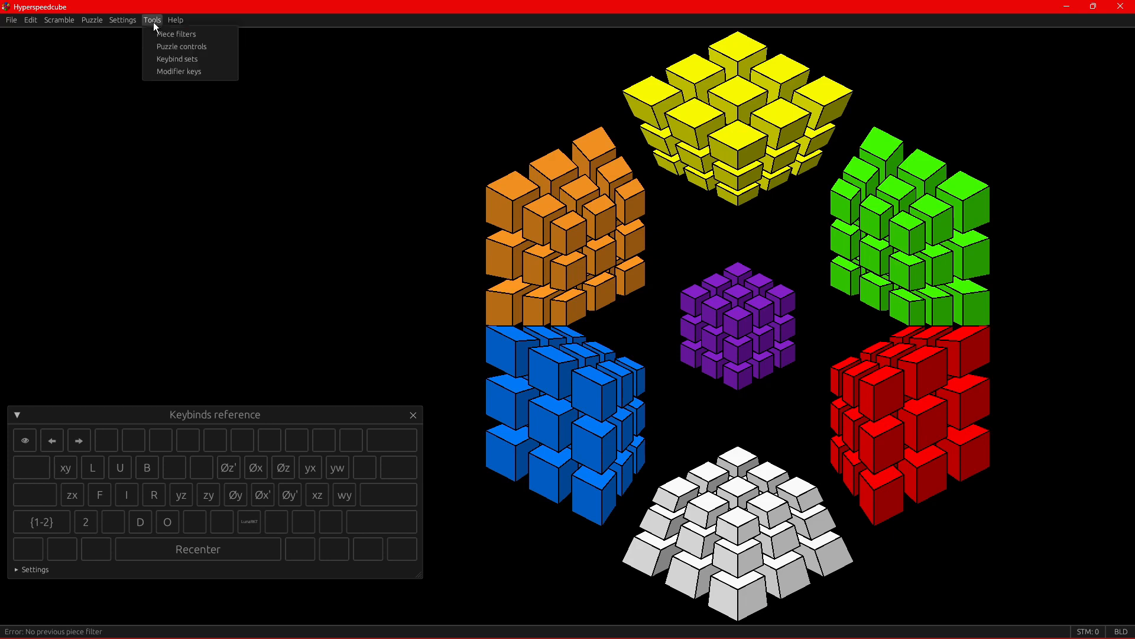
click(175, 33)
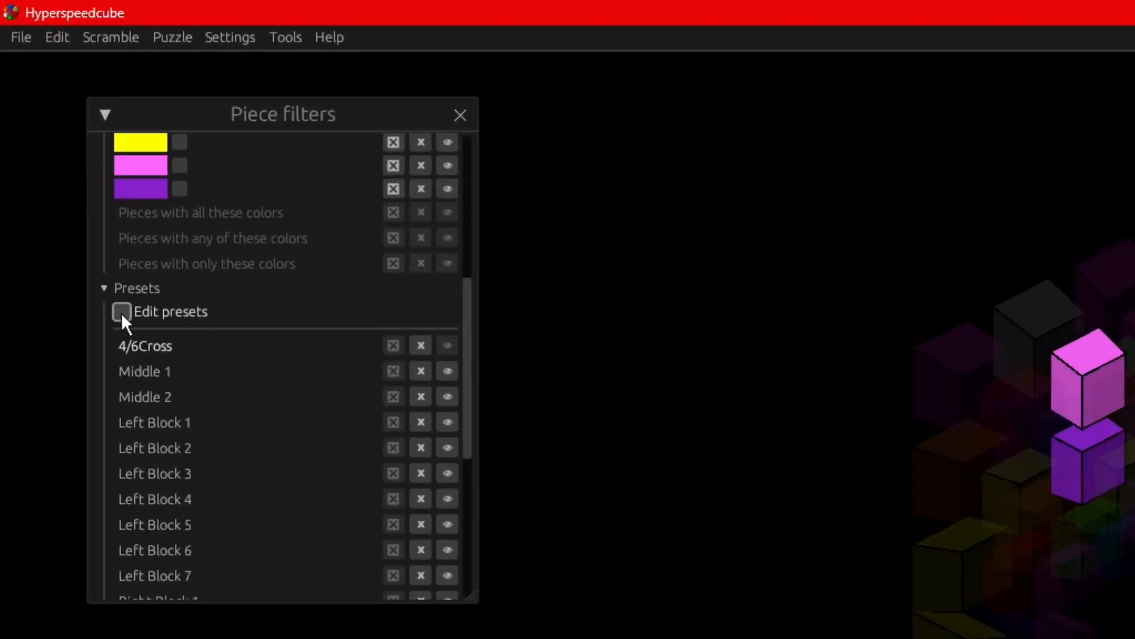
click(121, 311)
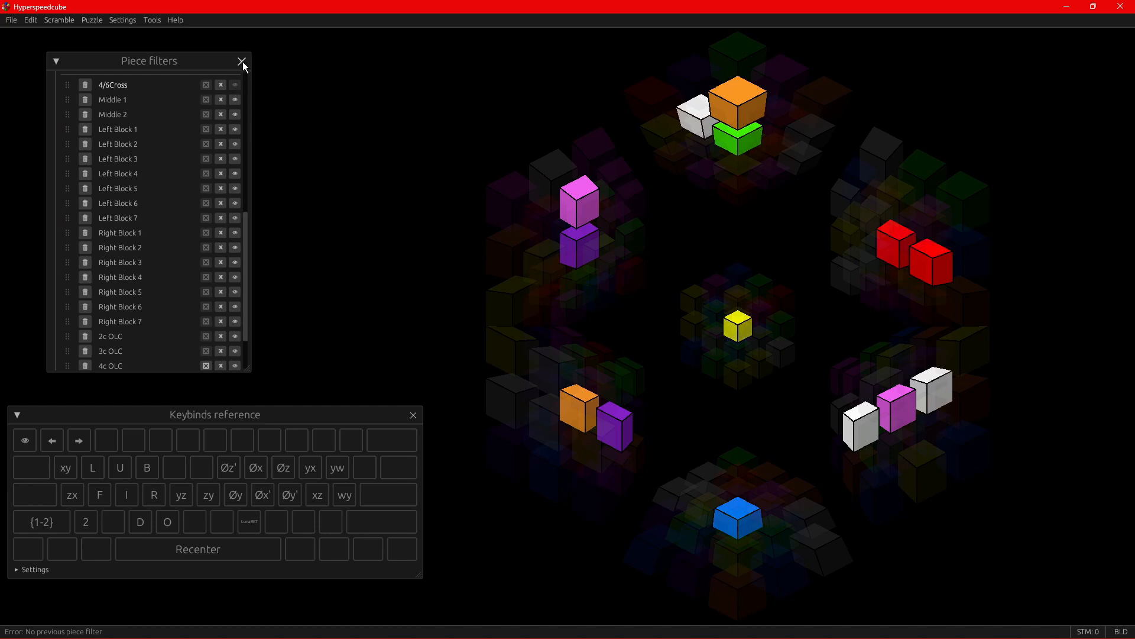
click(242, 61)
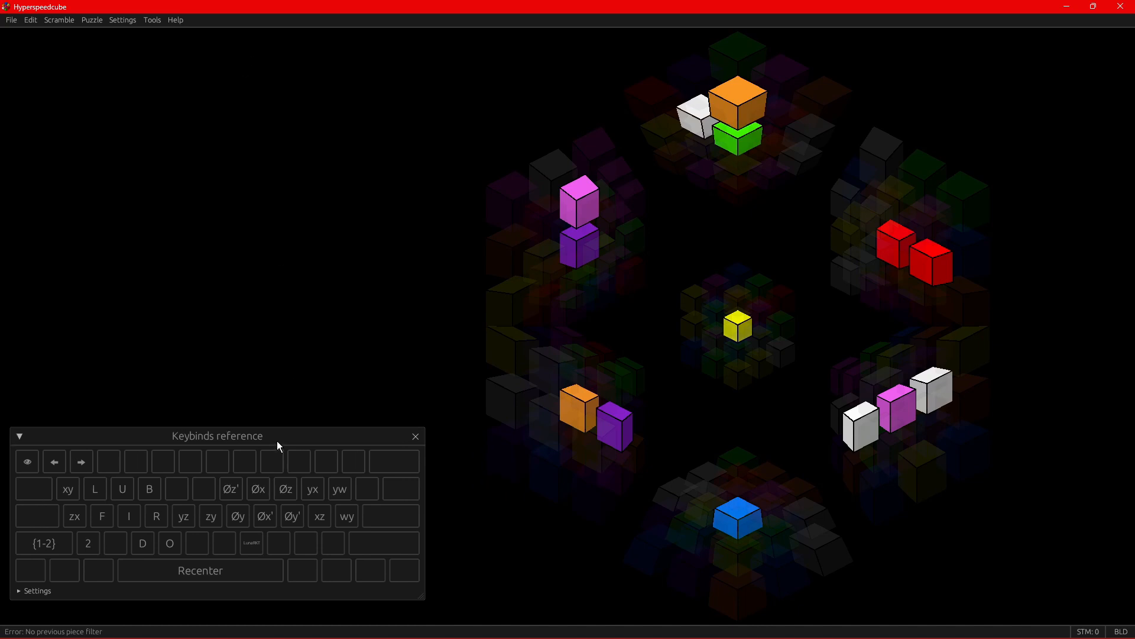